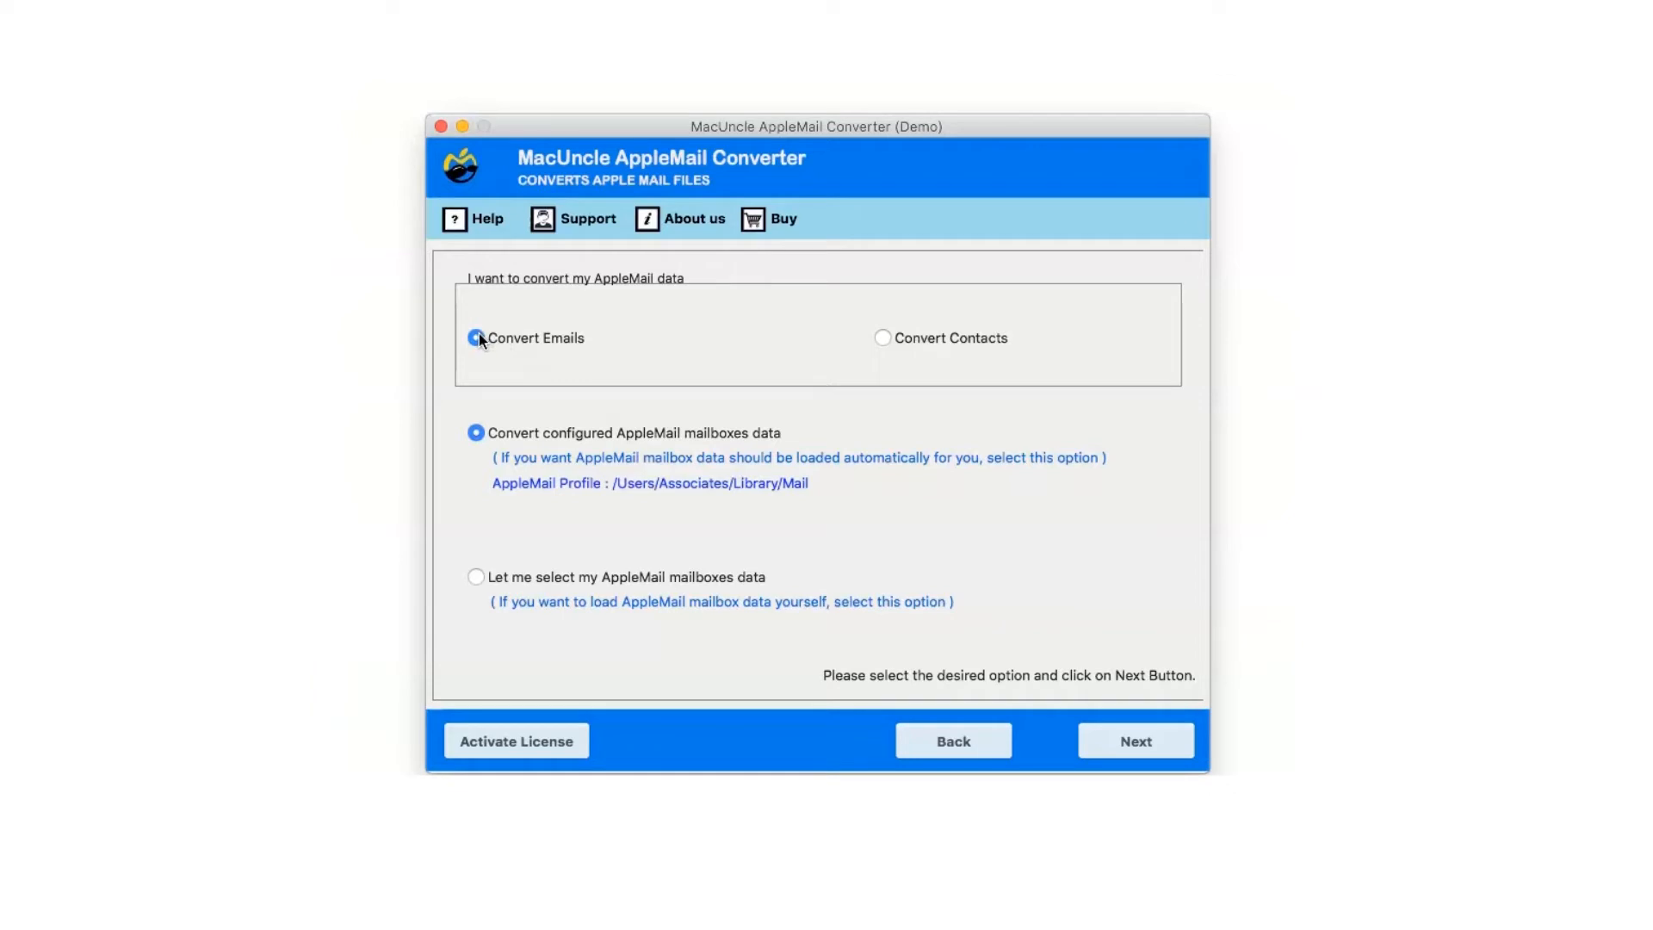
pyautogui.moveTo(882, 347)
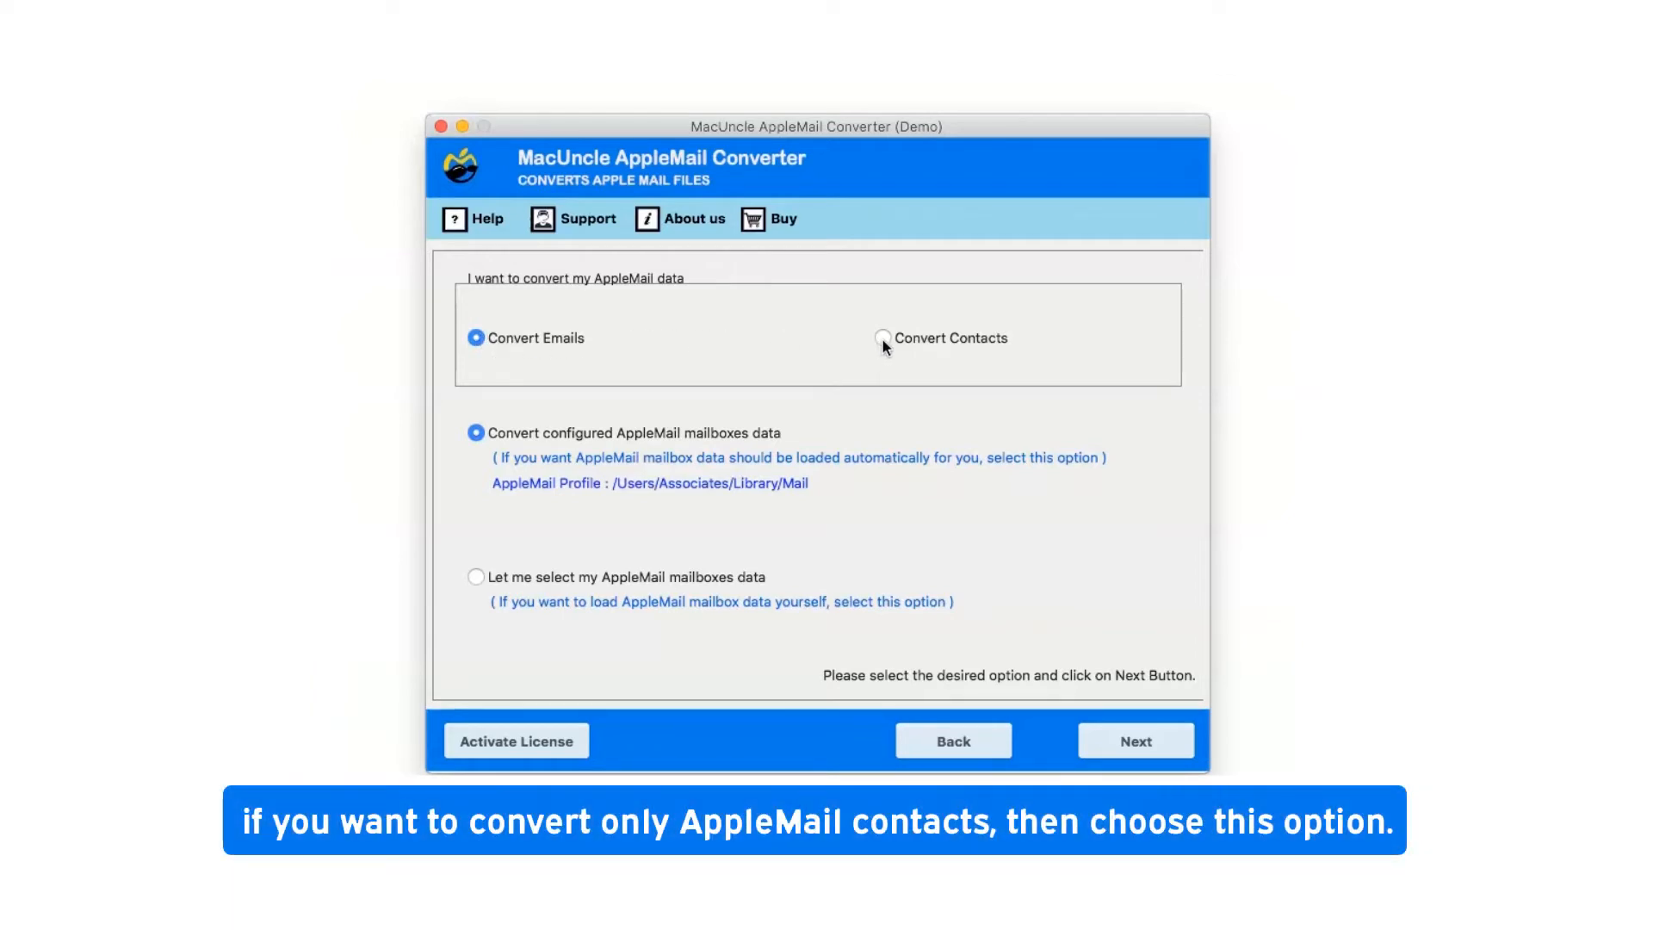
# Keep emails as the data type, choose manual mailbox selection, and advance to adding files
pyautogui.click(884, 338)
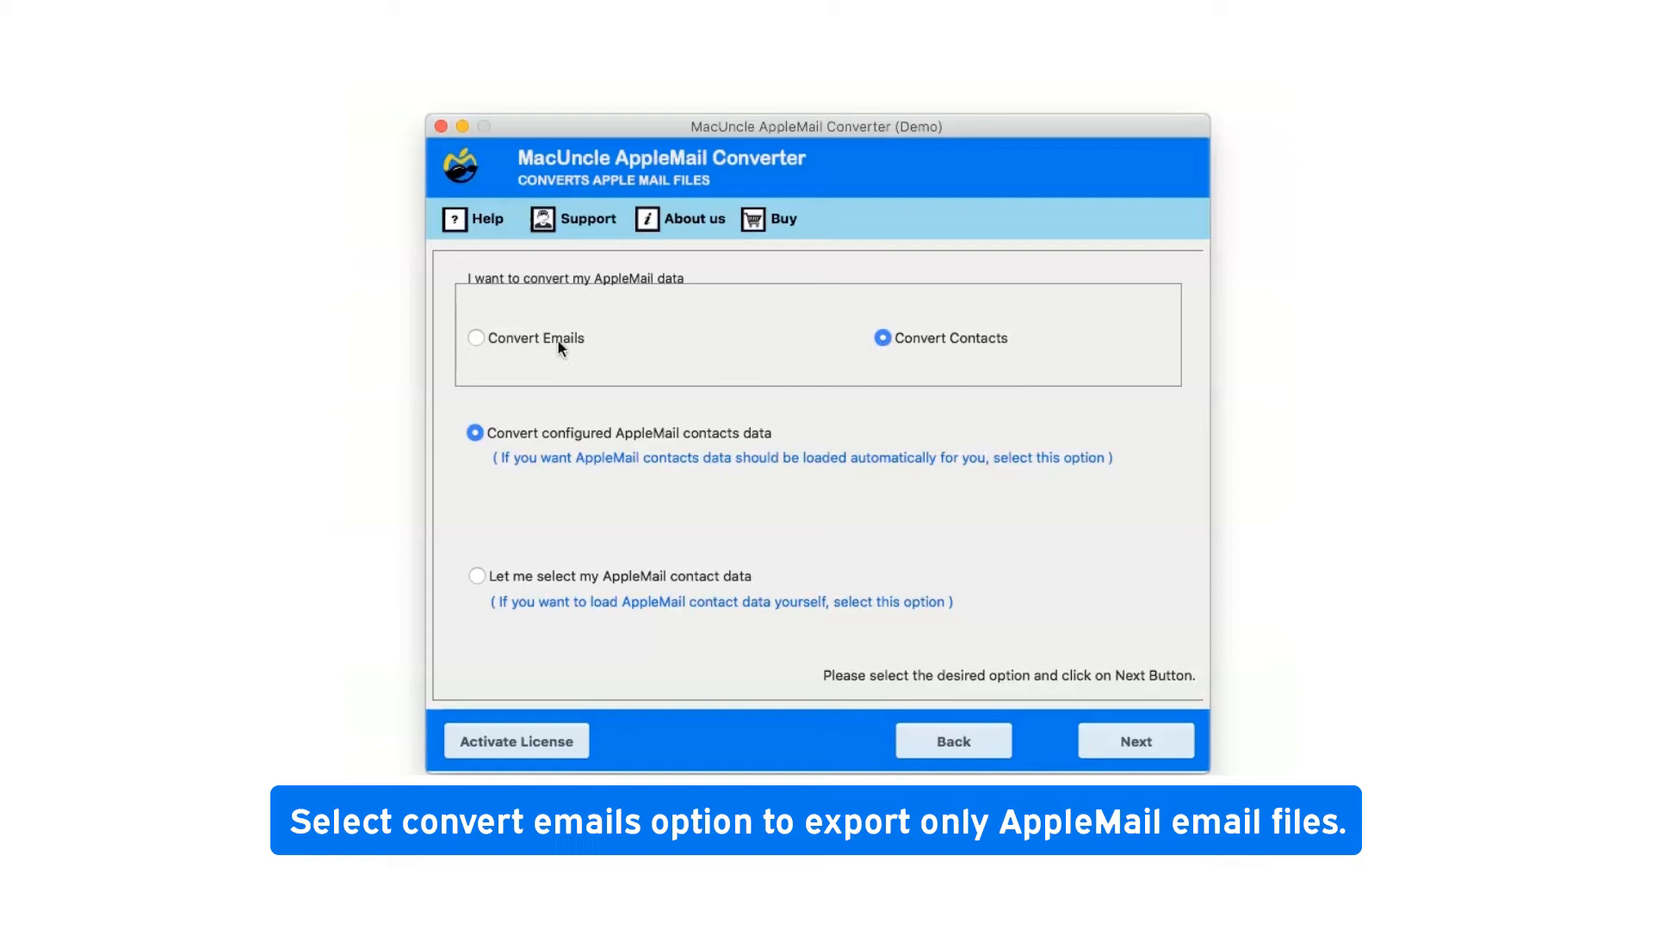
pyautogui.click(475, 337)
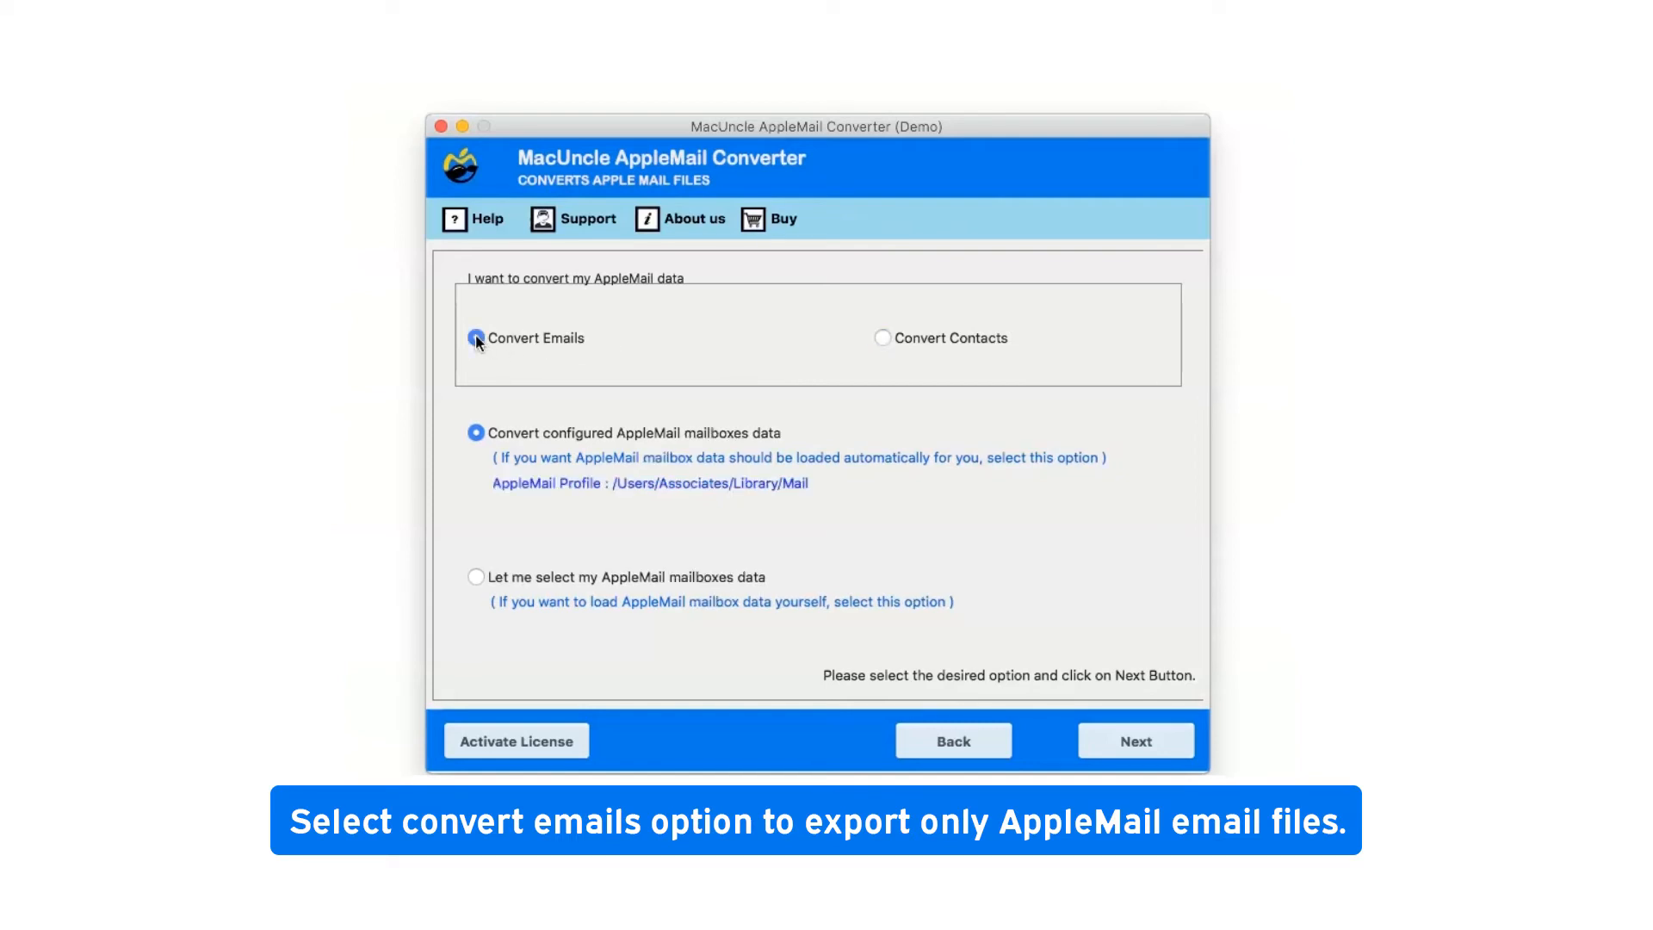
pyautogui.click(474, 338)
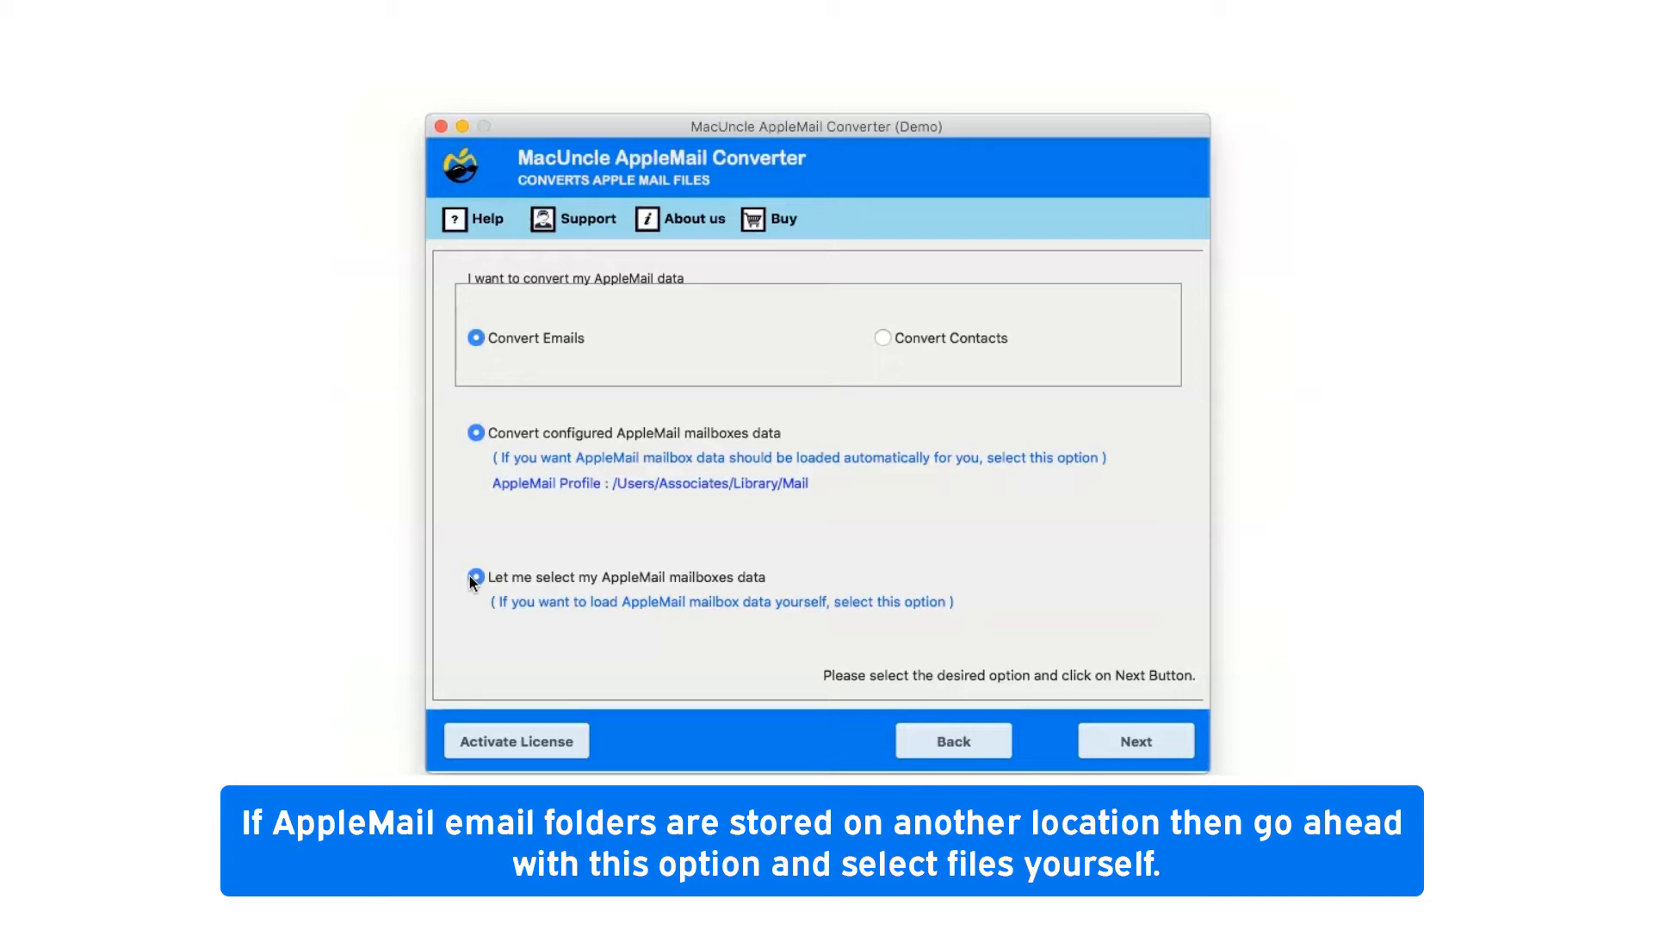
pyautogui.click(475, 577)
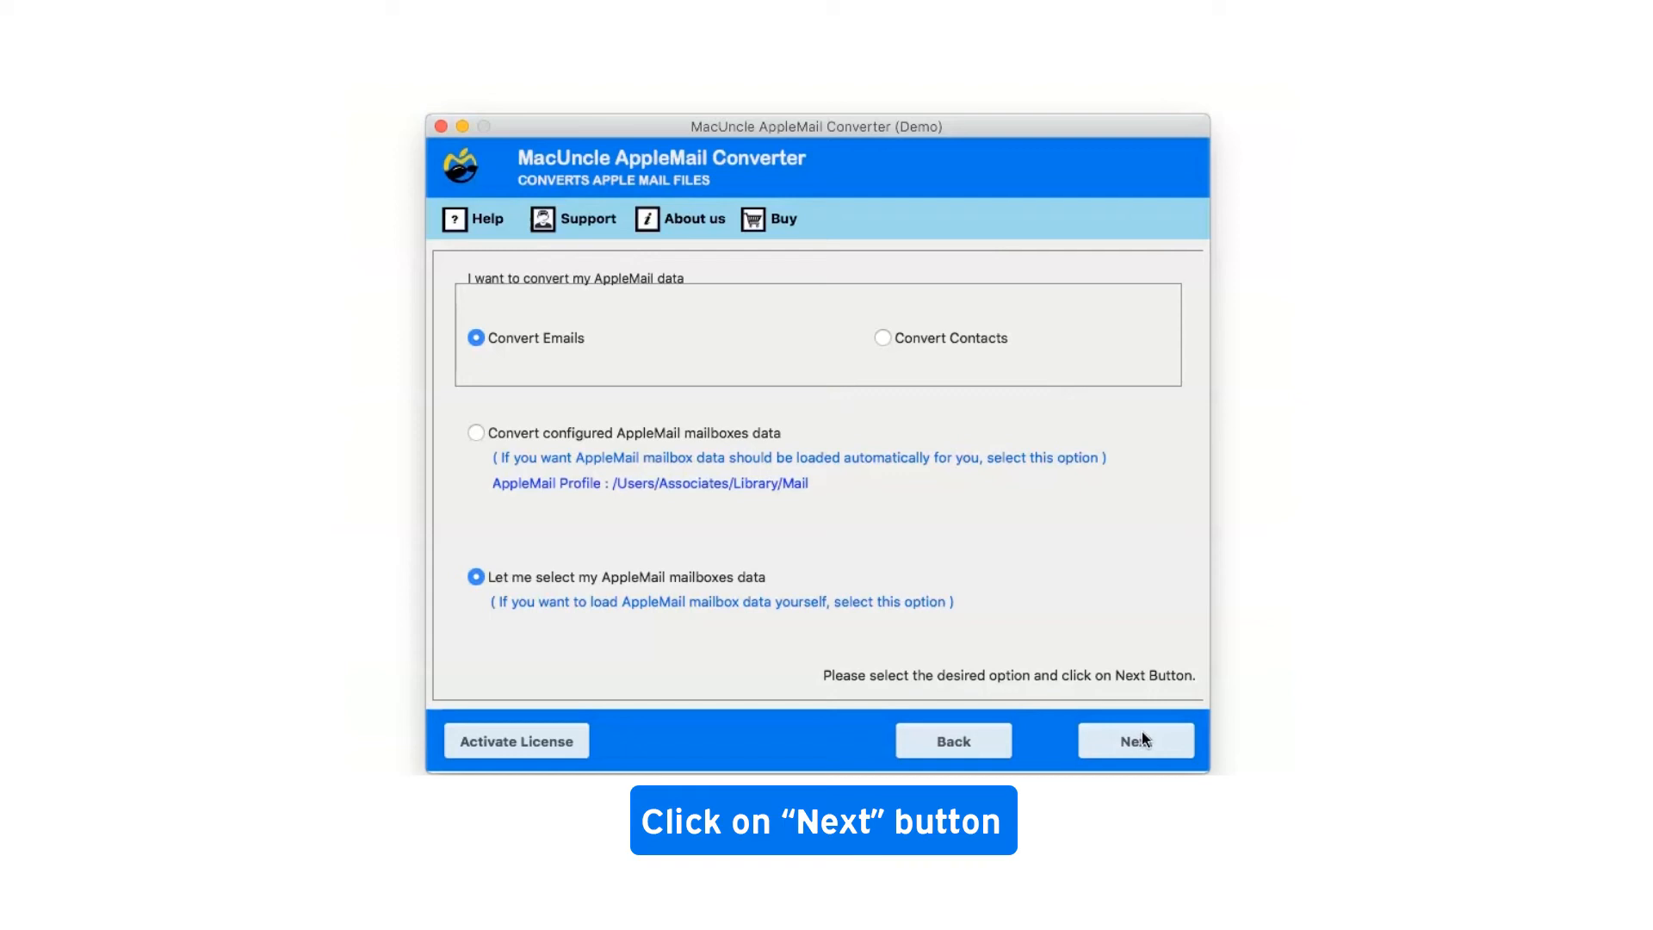
pyautogui.click(1136, 741)
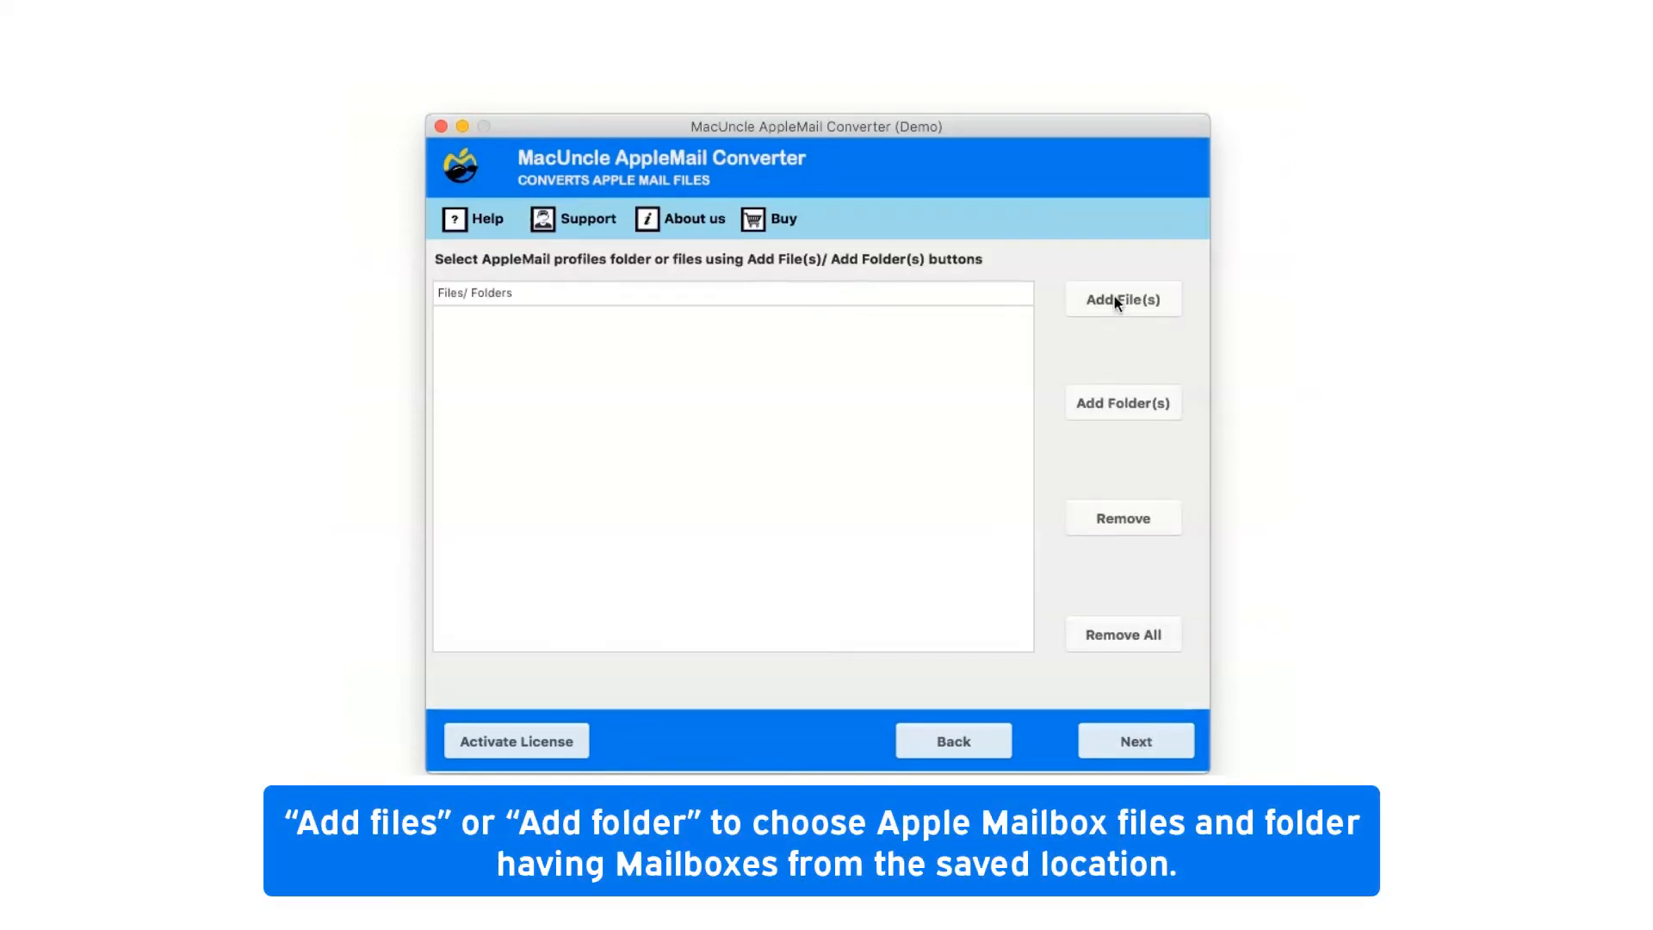
pyautogui.moveTo(1123, 409)
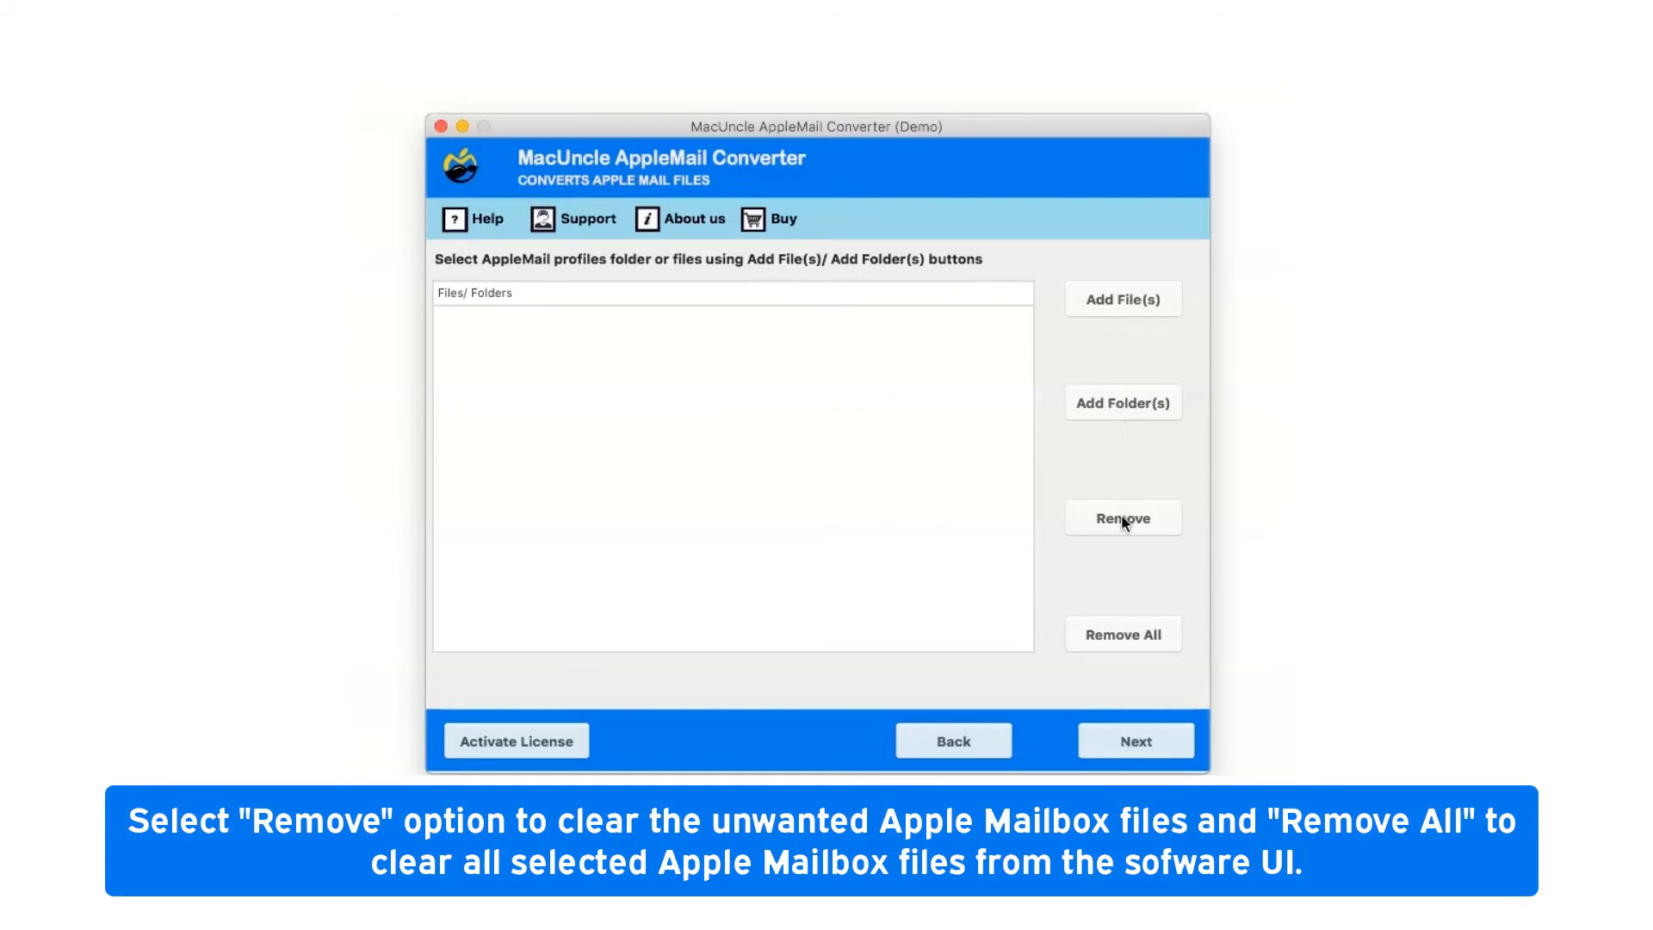
pyautogui.moveTo(1123, 633)
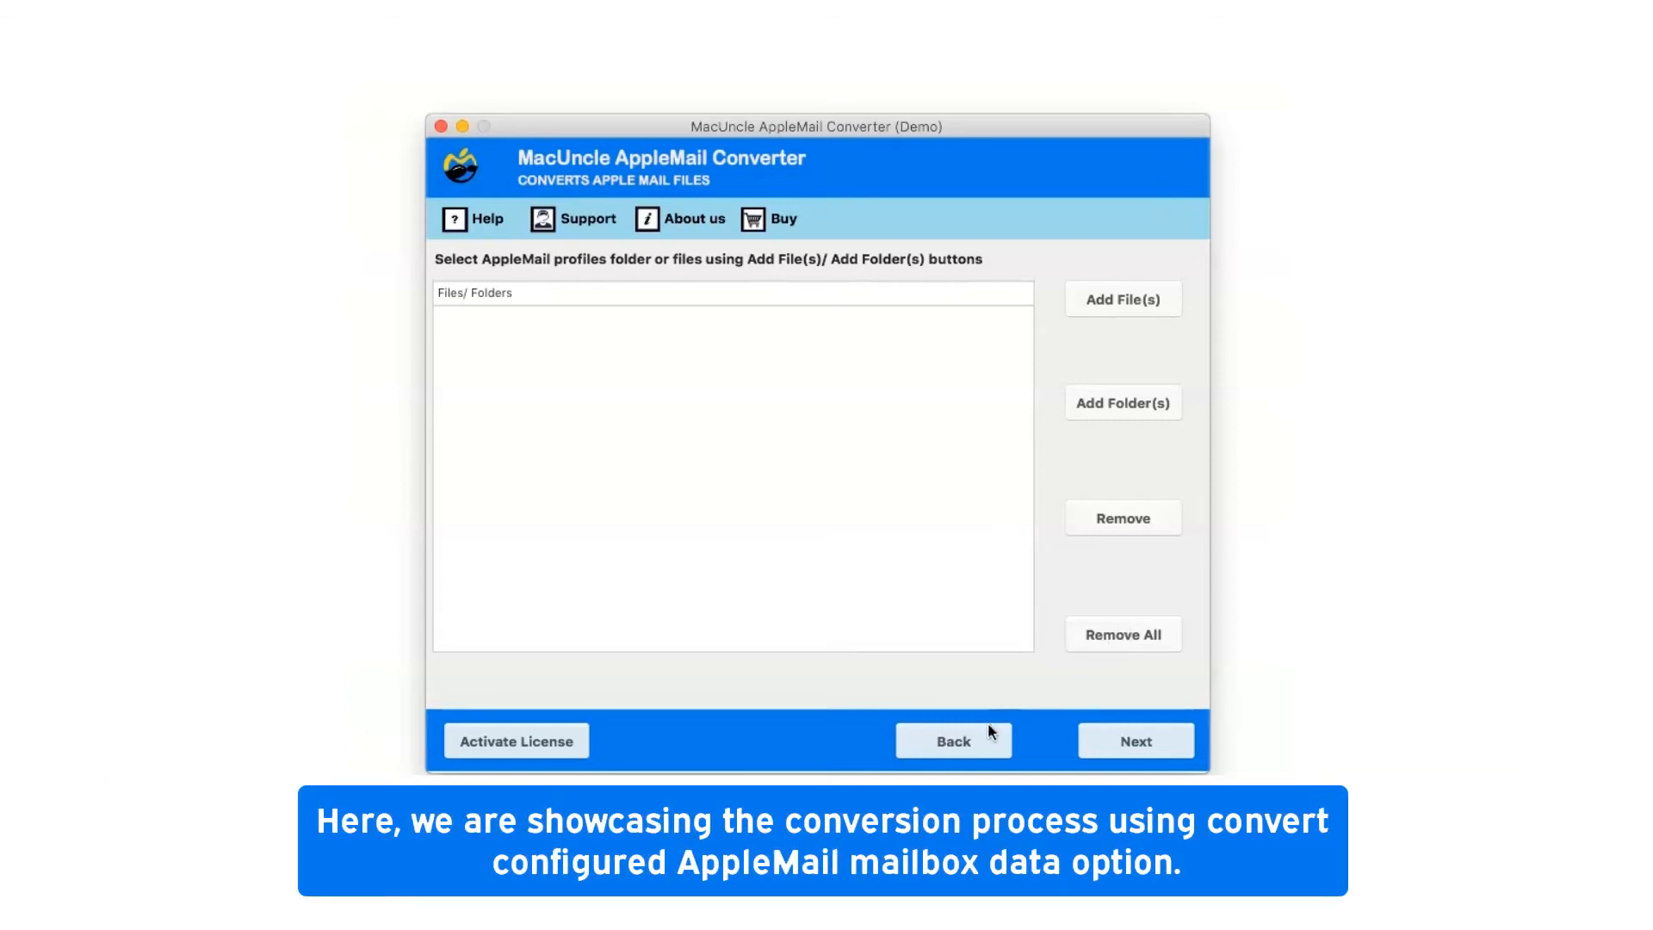
# Go back and pick 'Convert configured AppleMail mailboxes data', then scan the mailboxes
pyautogui.click(952, 740)
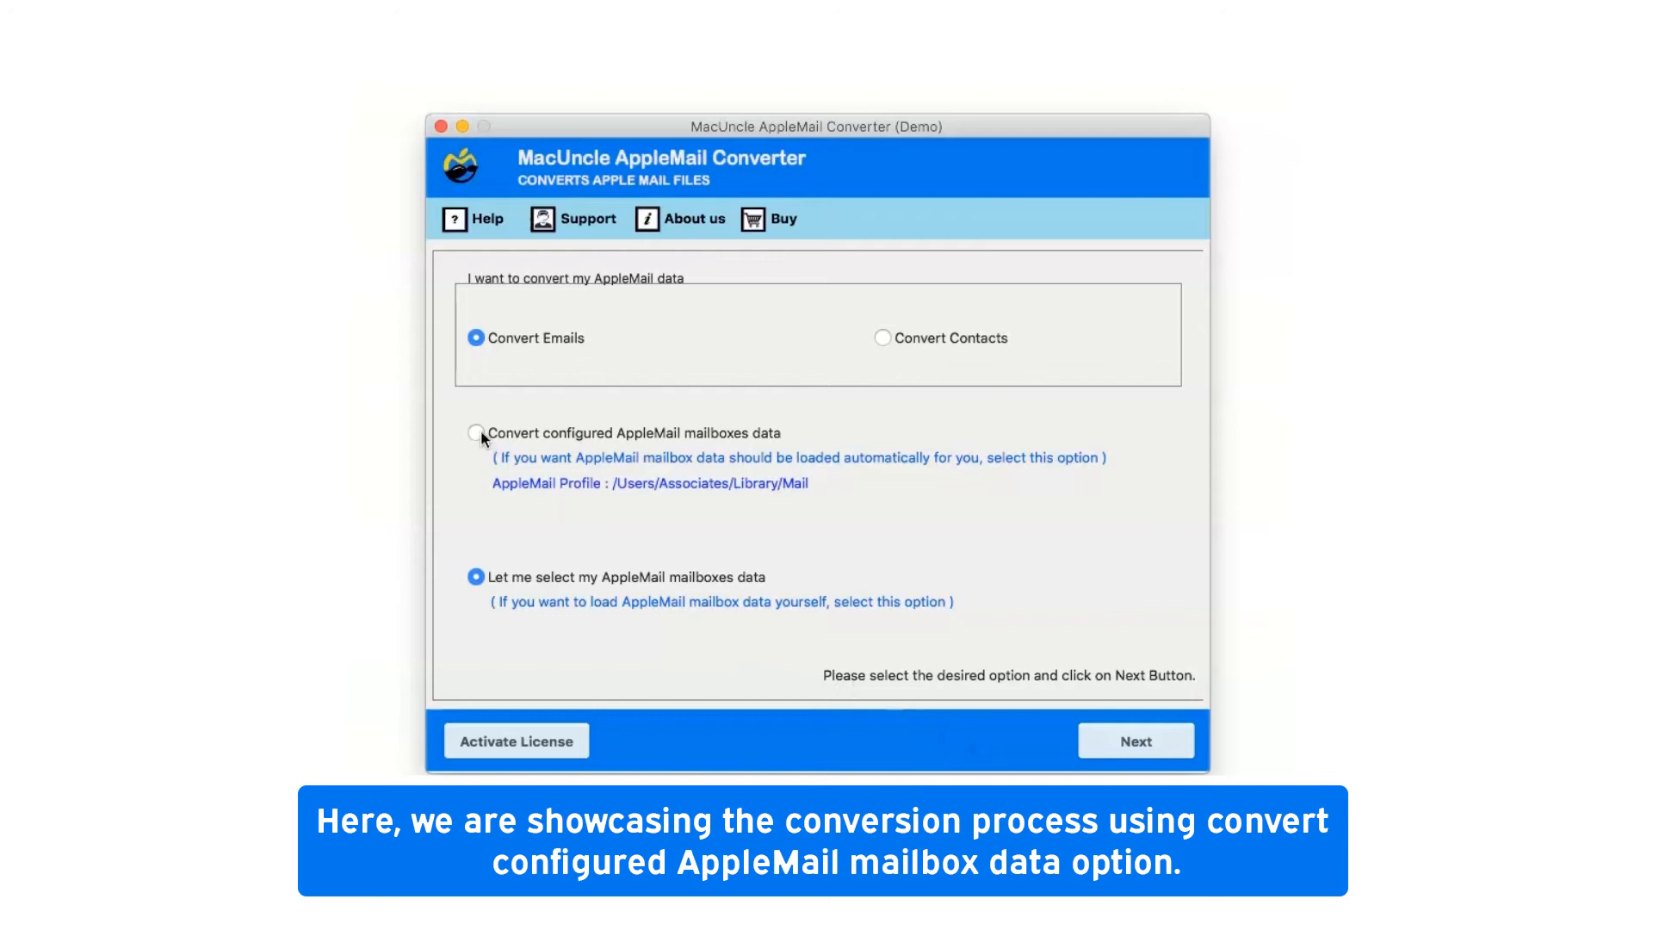
pyautogui.click(475, 433)
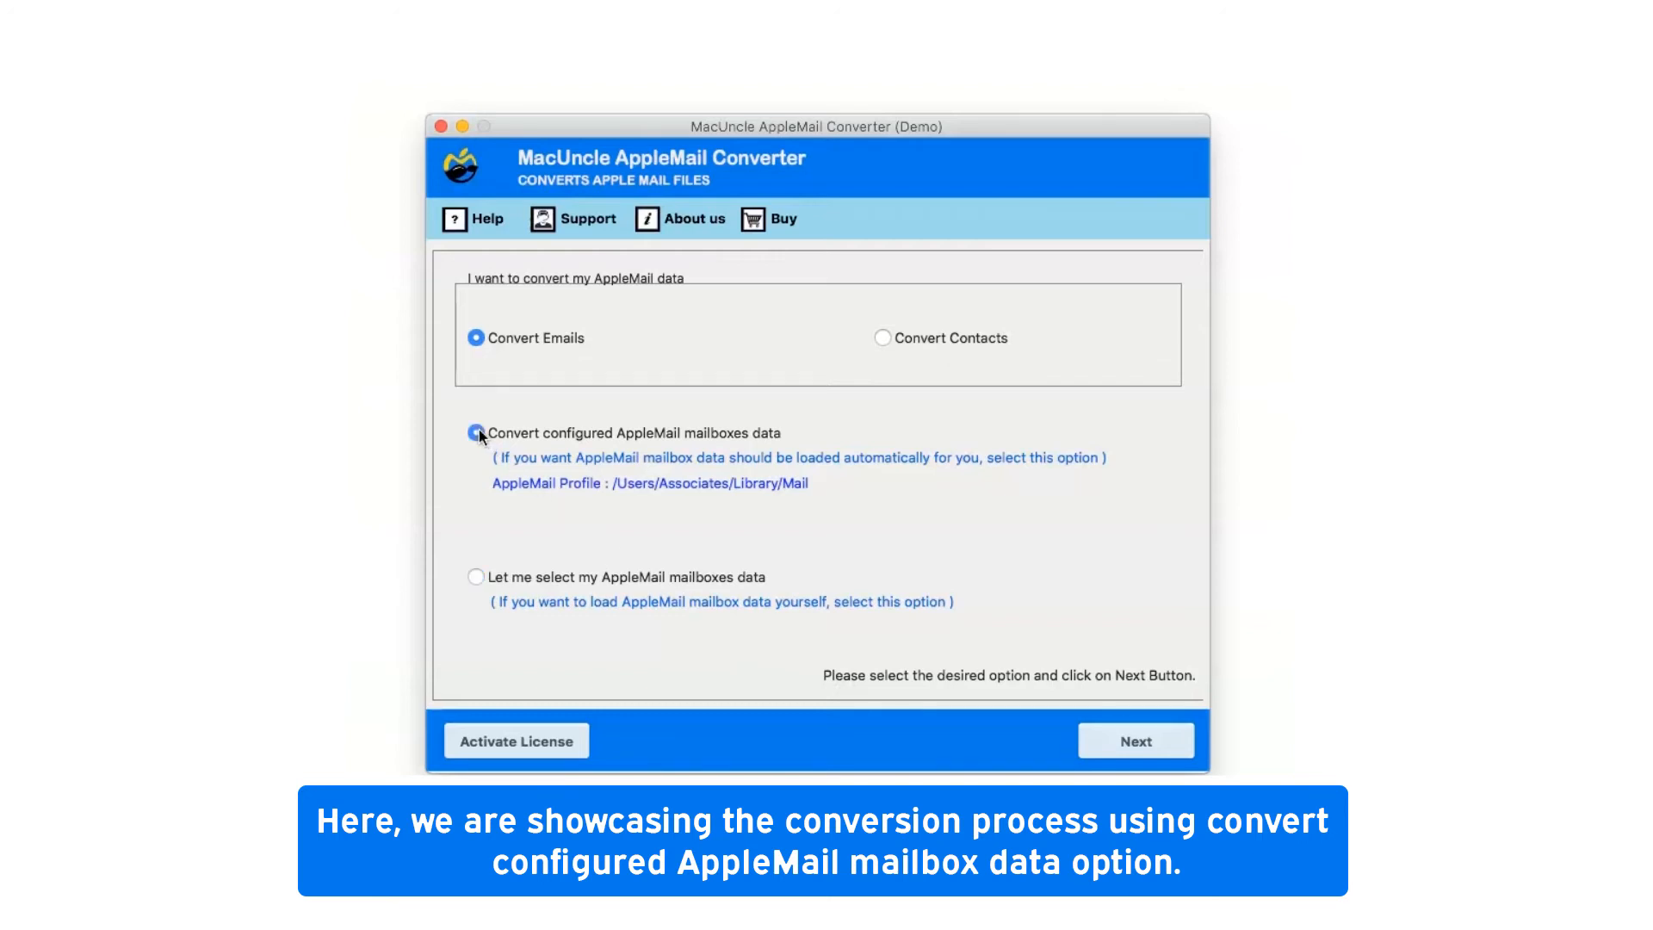
pyautogui.click(476, 433)
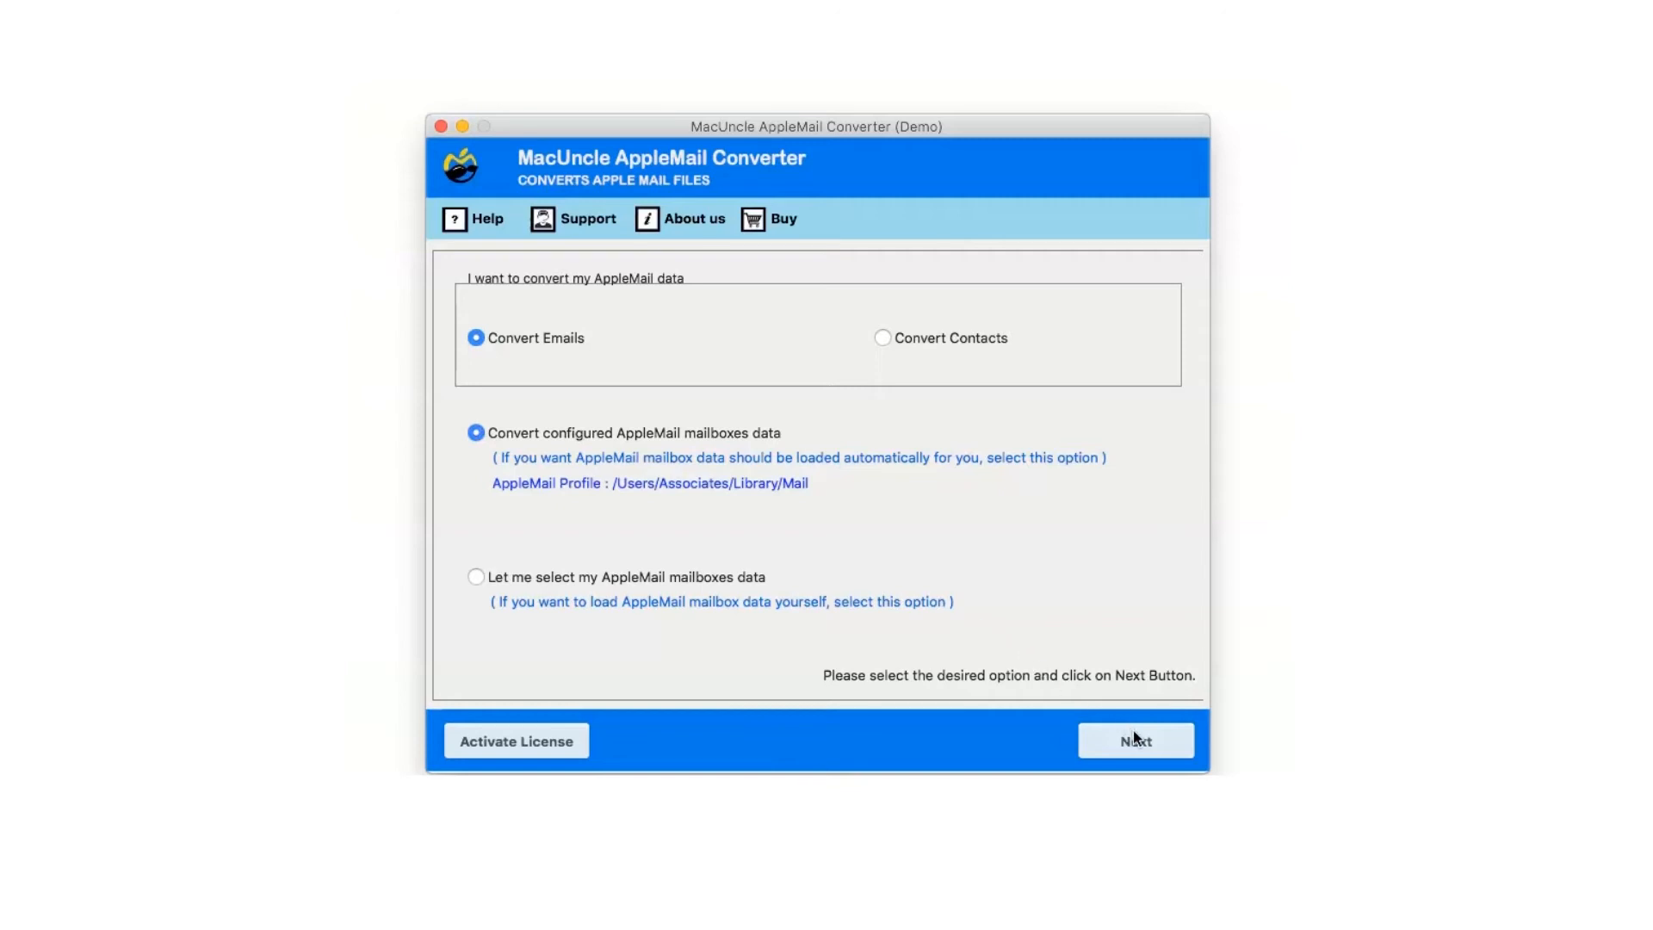
pyautogui.click(1136, 741)
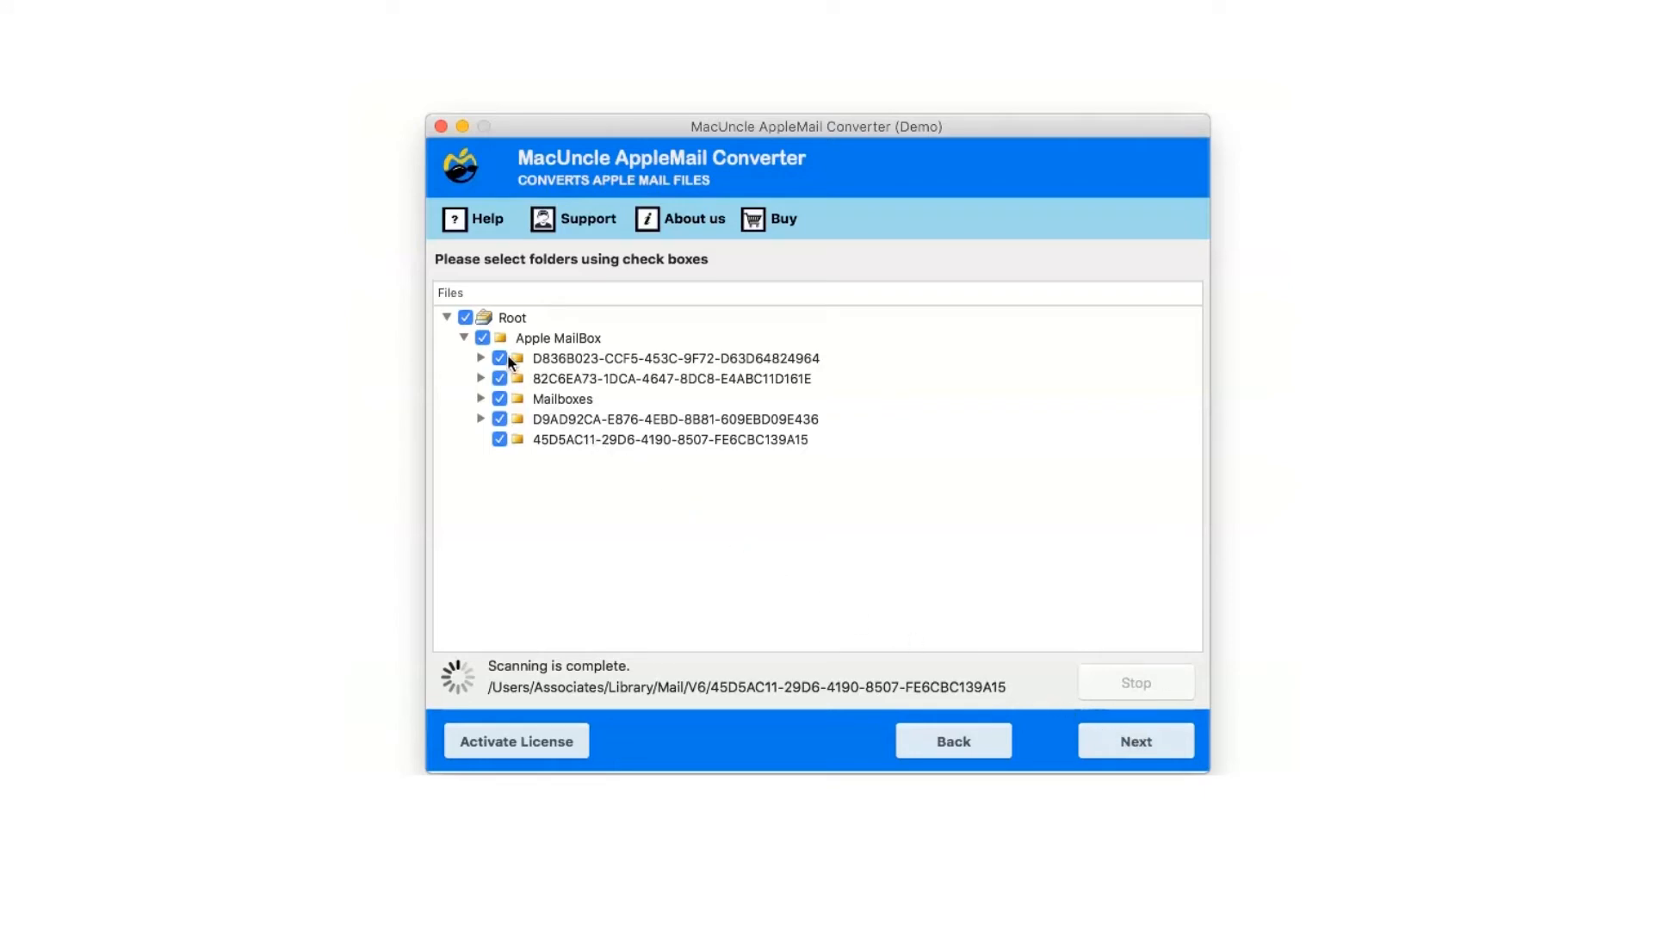
# Uncheck Root, check only the 82C6EA73 account folder, expand [Gmail].mbox, and proceed
pyautogui.click(464, 318)
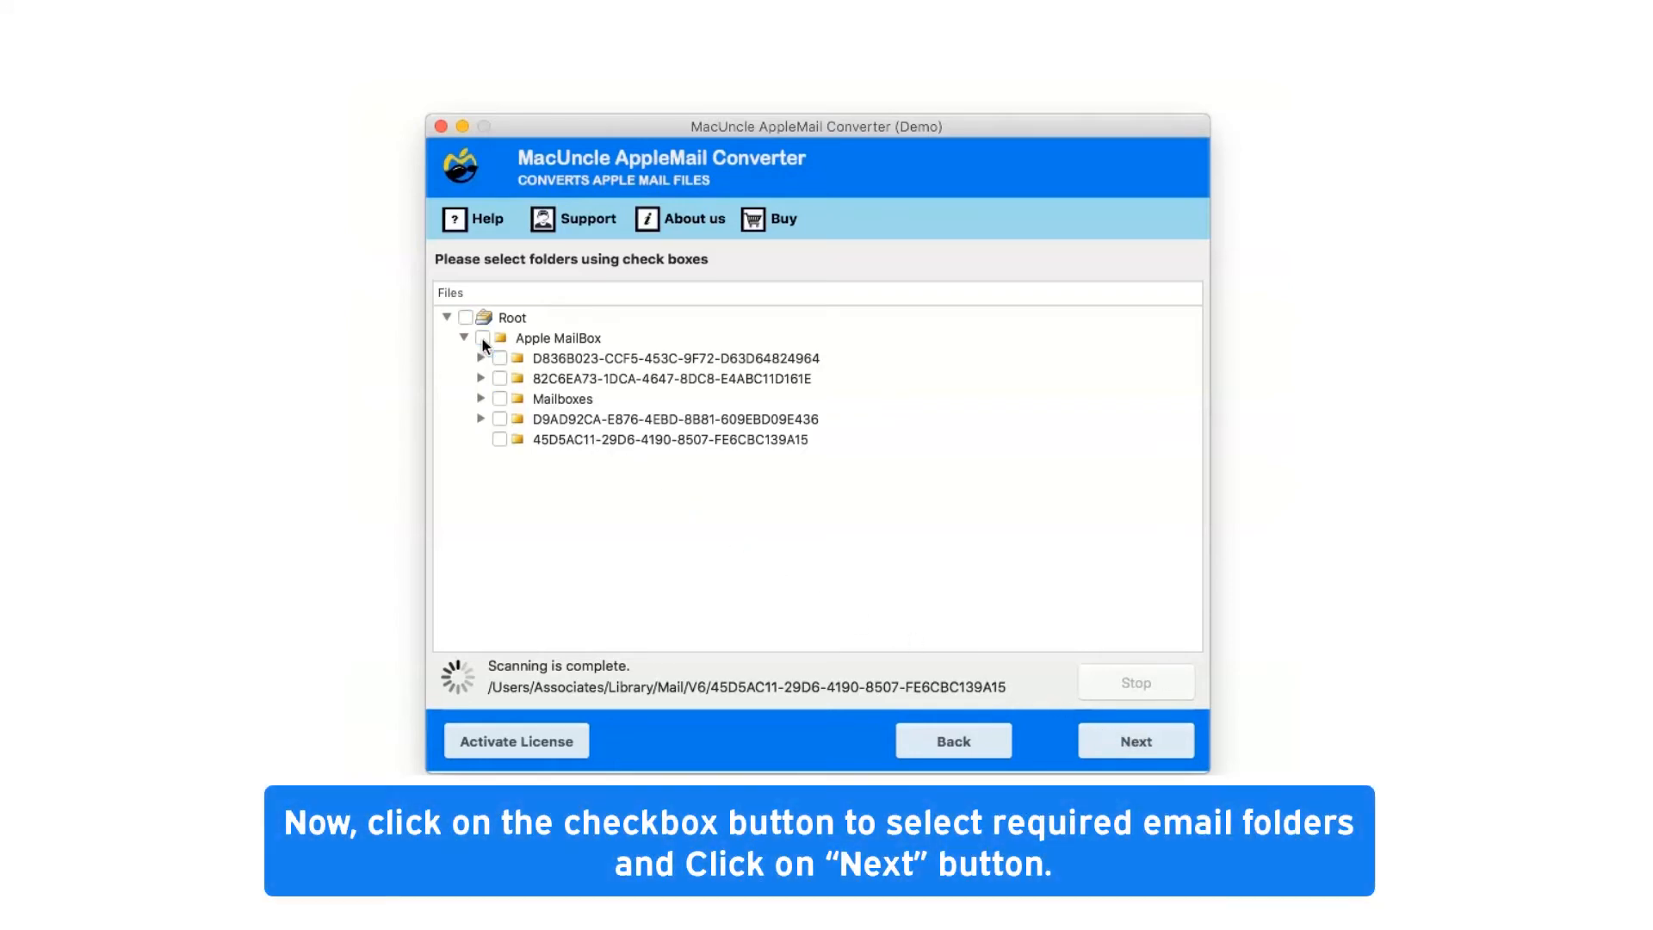
pyautogui.click(499, 379)
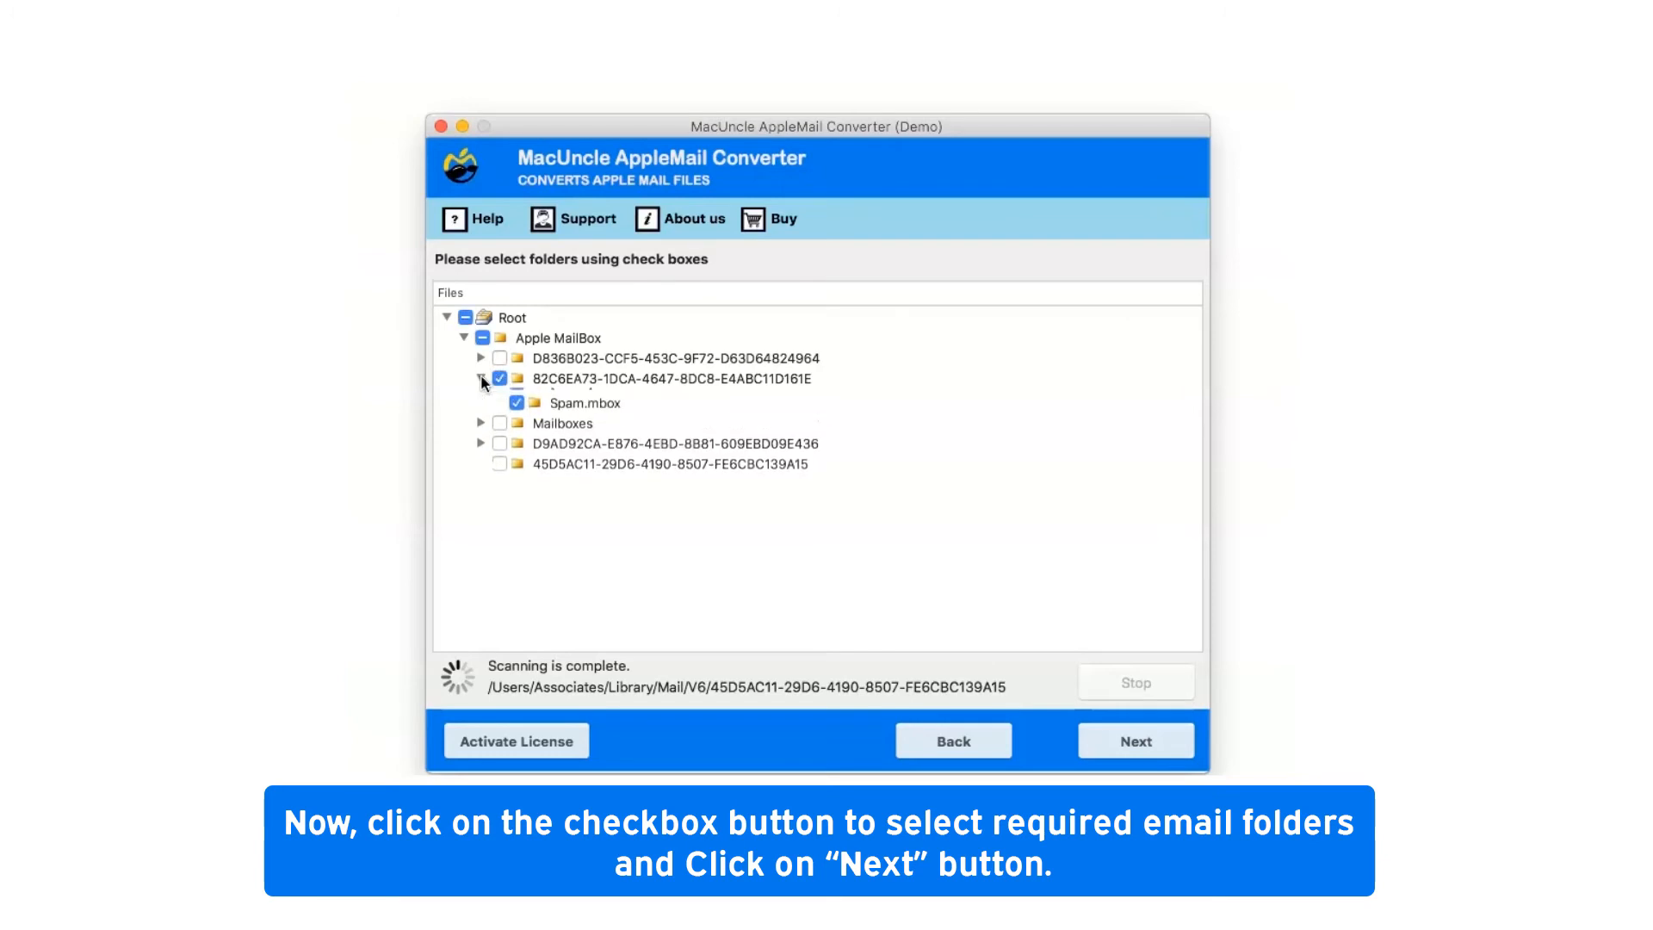
pyautogui.click(480, 379)
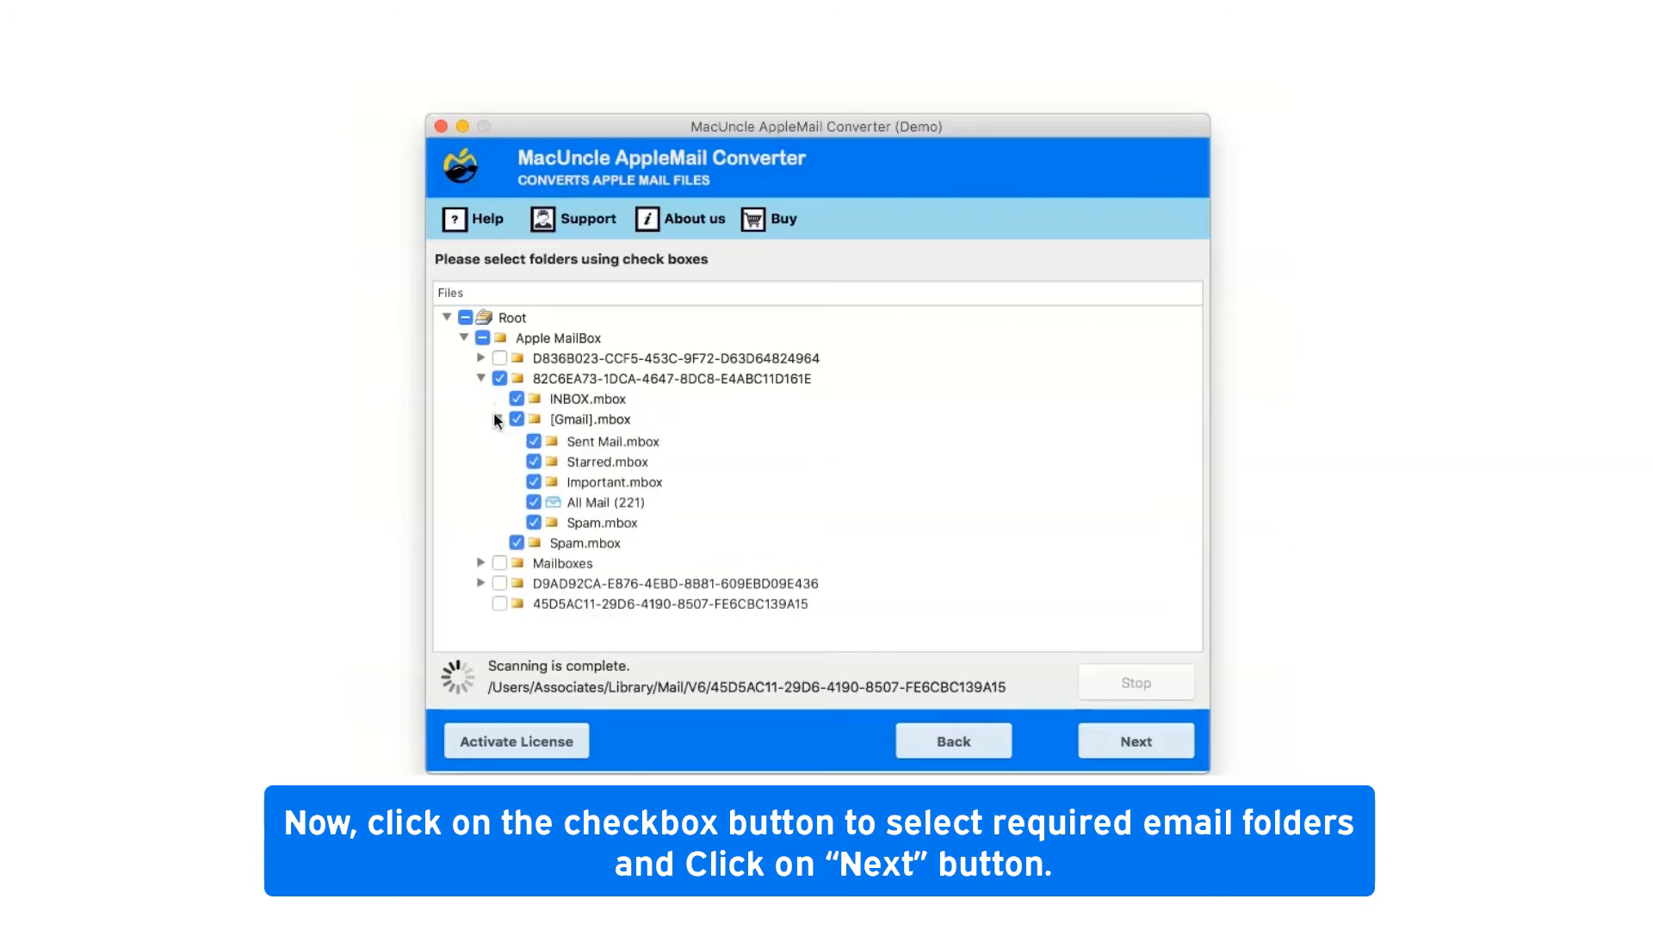
pyautogui.click(496, 418)
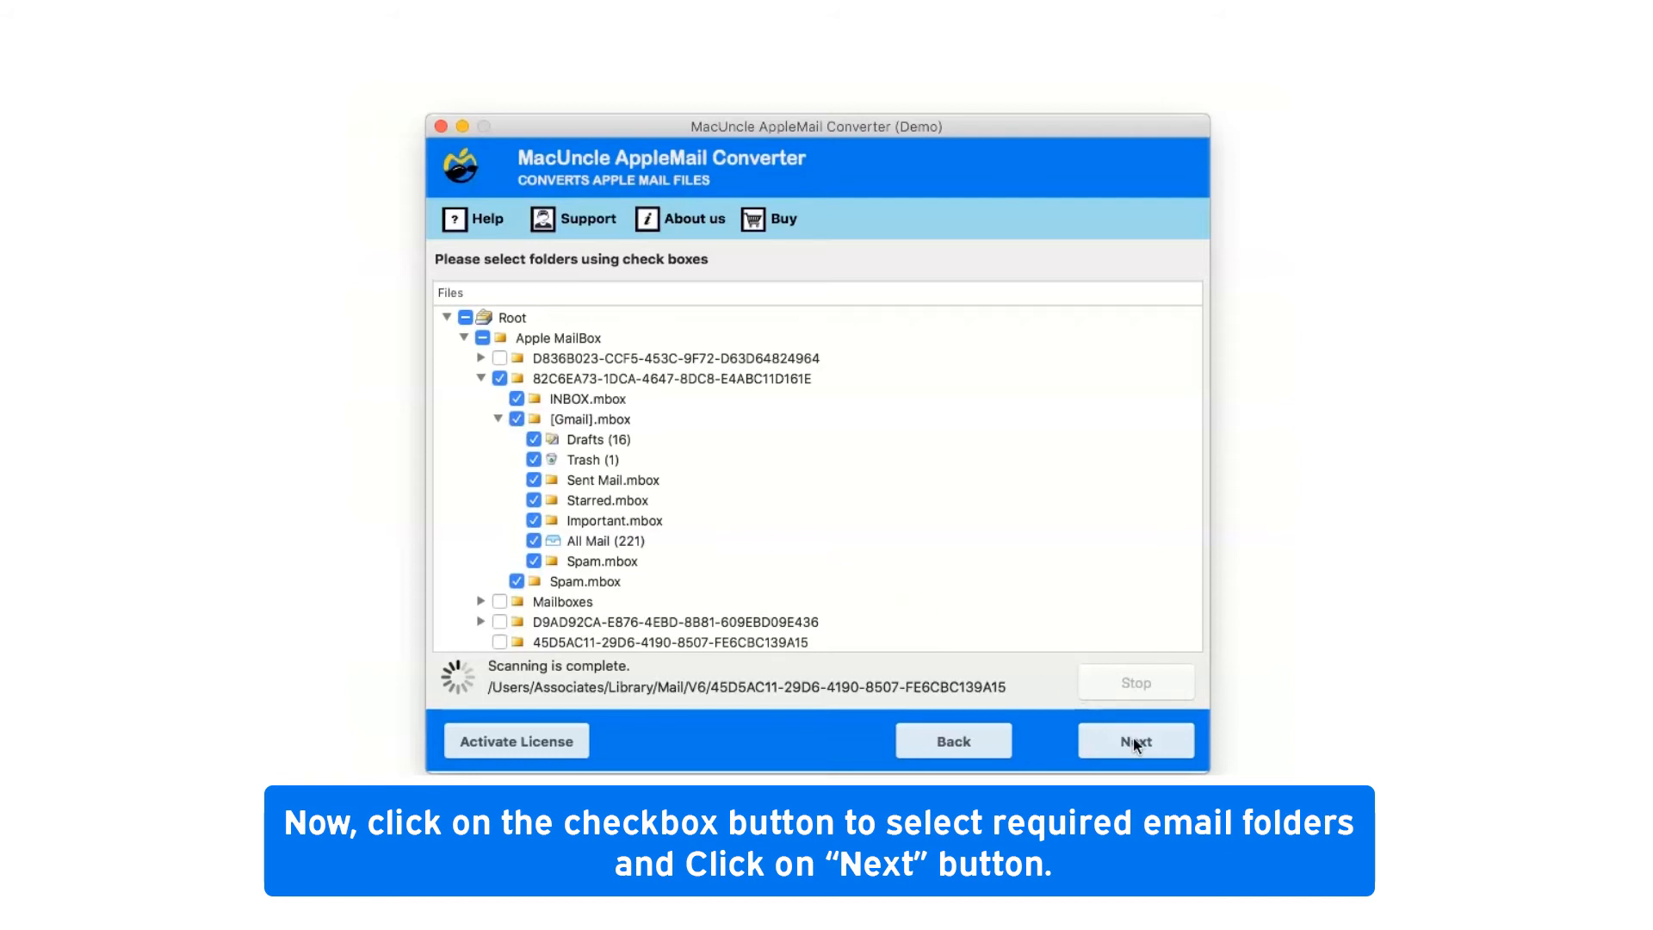
pyautogui.click(1135, 740)
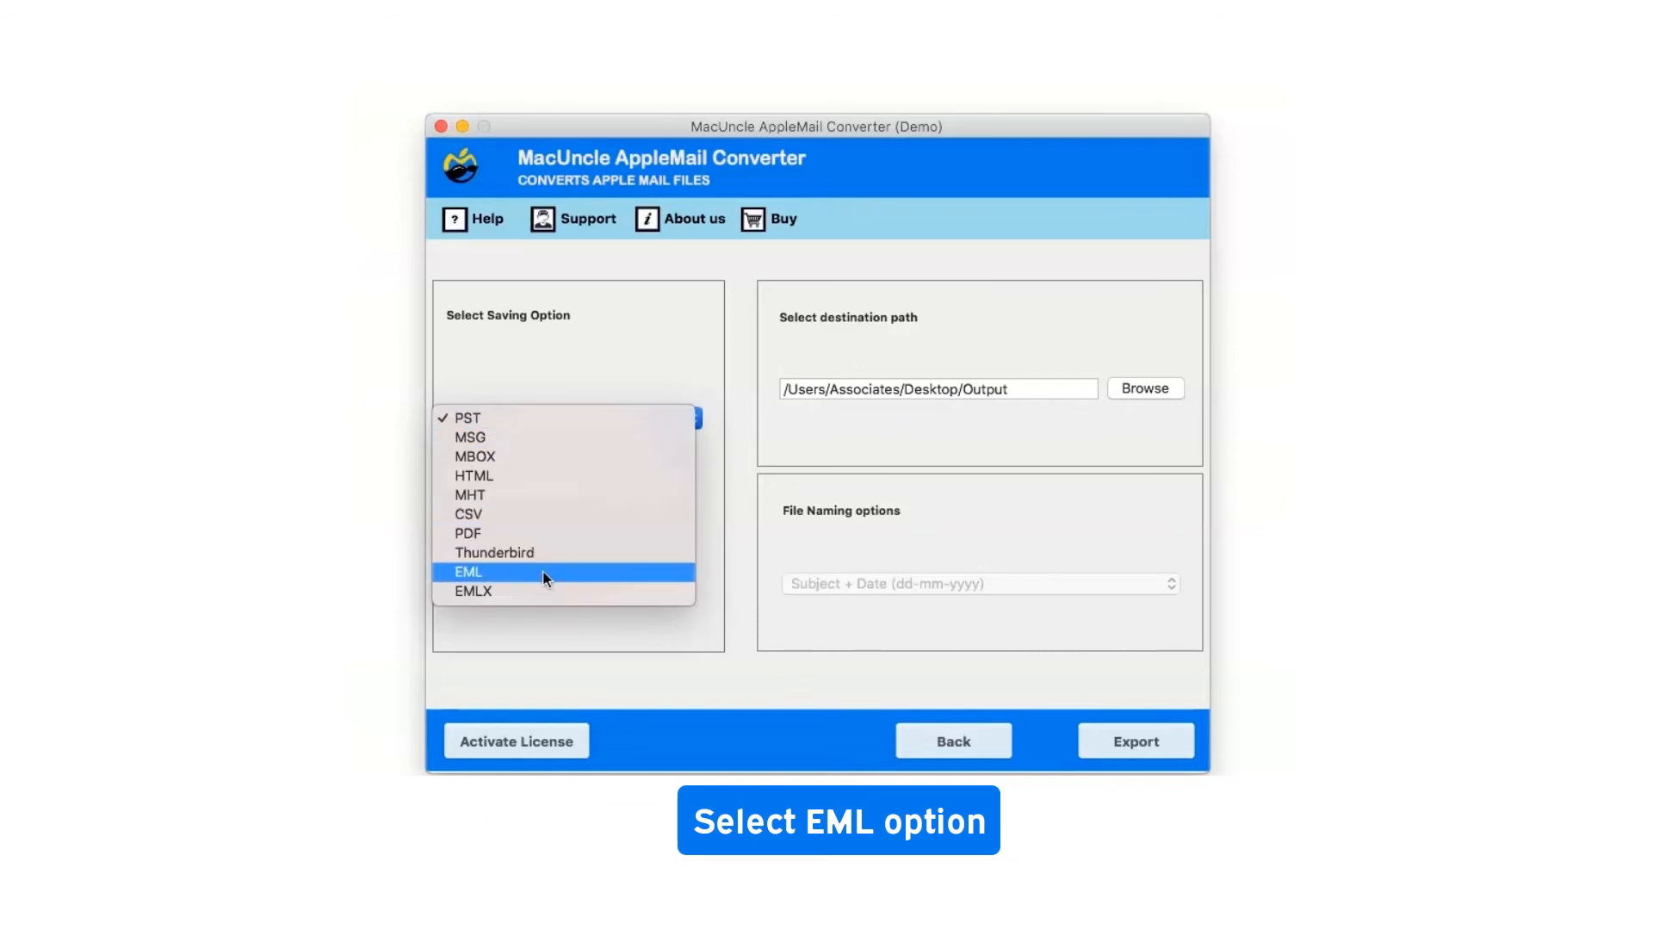
# Save as EML into Desktop/Output with 'Subject + Date (dd-mm-yyyy)' file naming
pyautogui.click(468, 572)
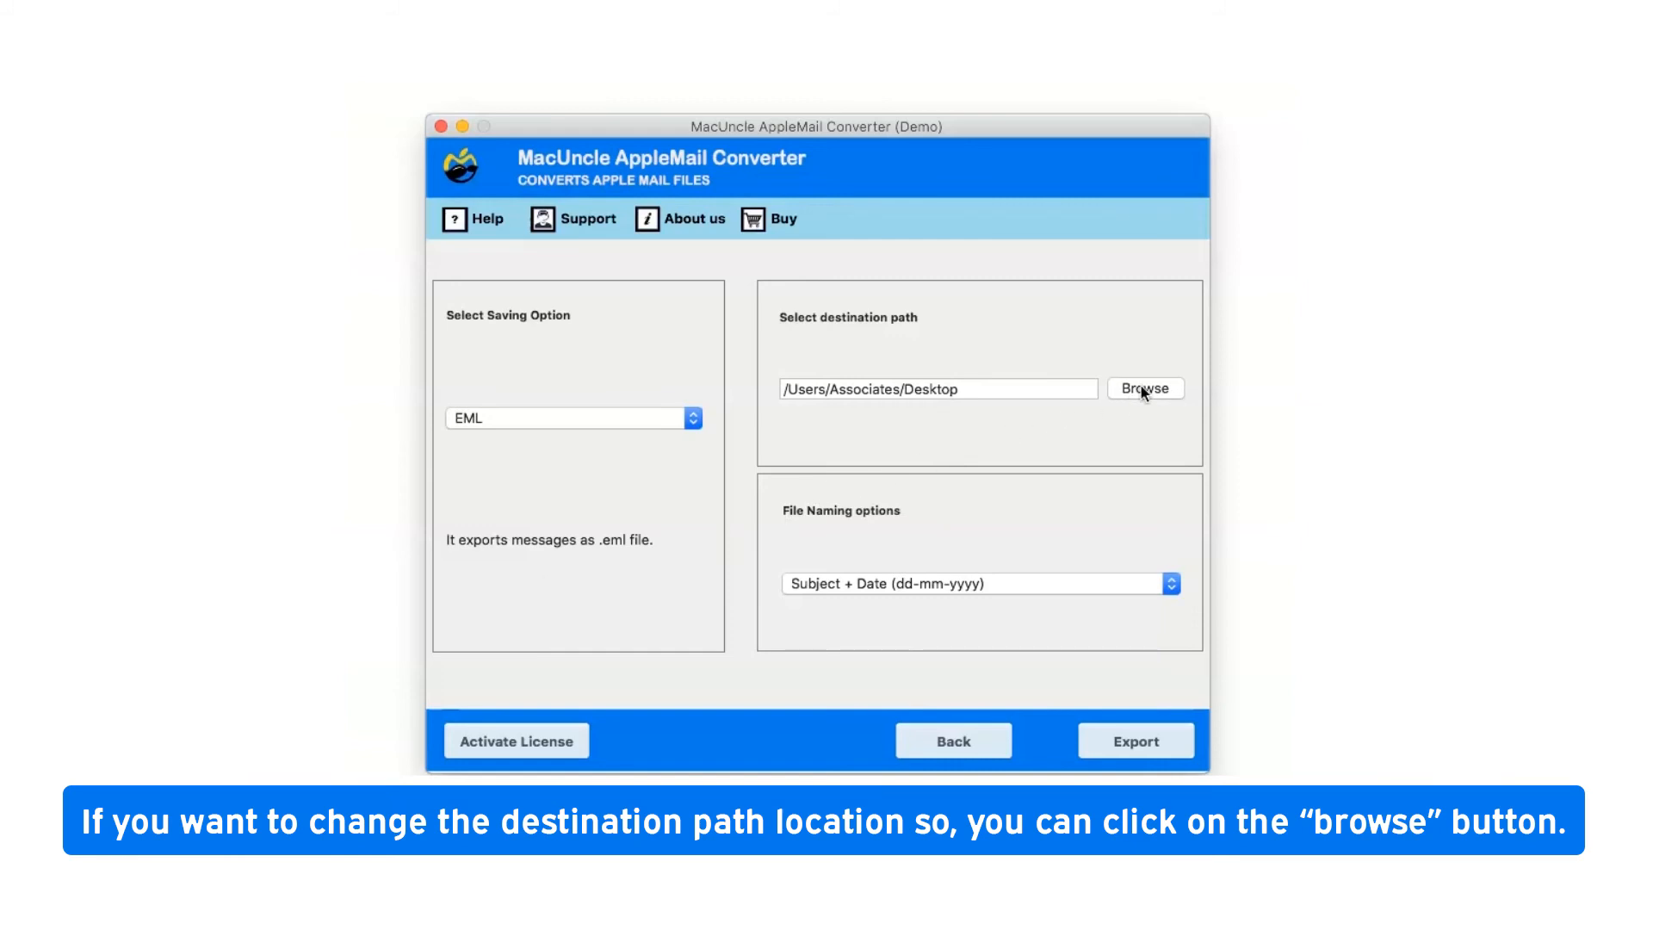
pyautogui.click(1145, 388)
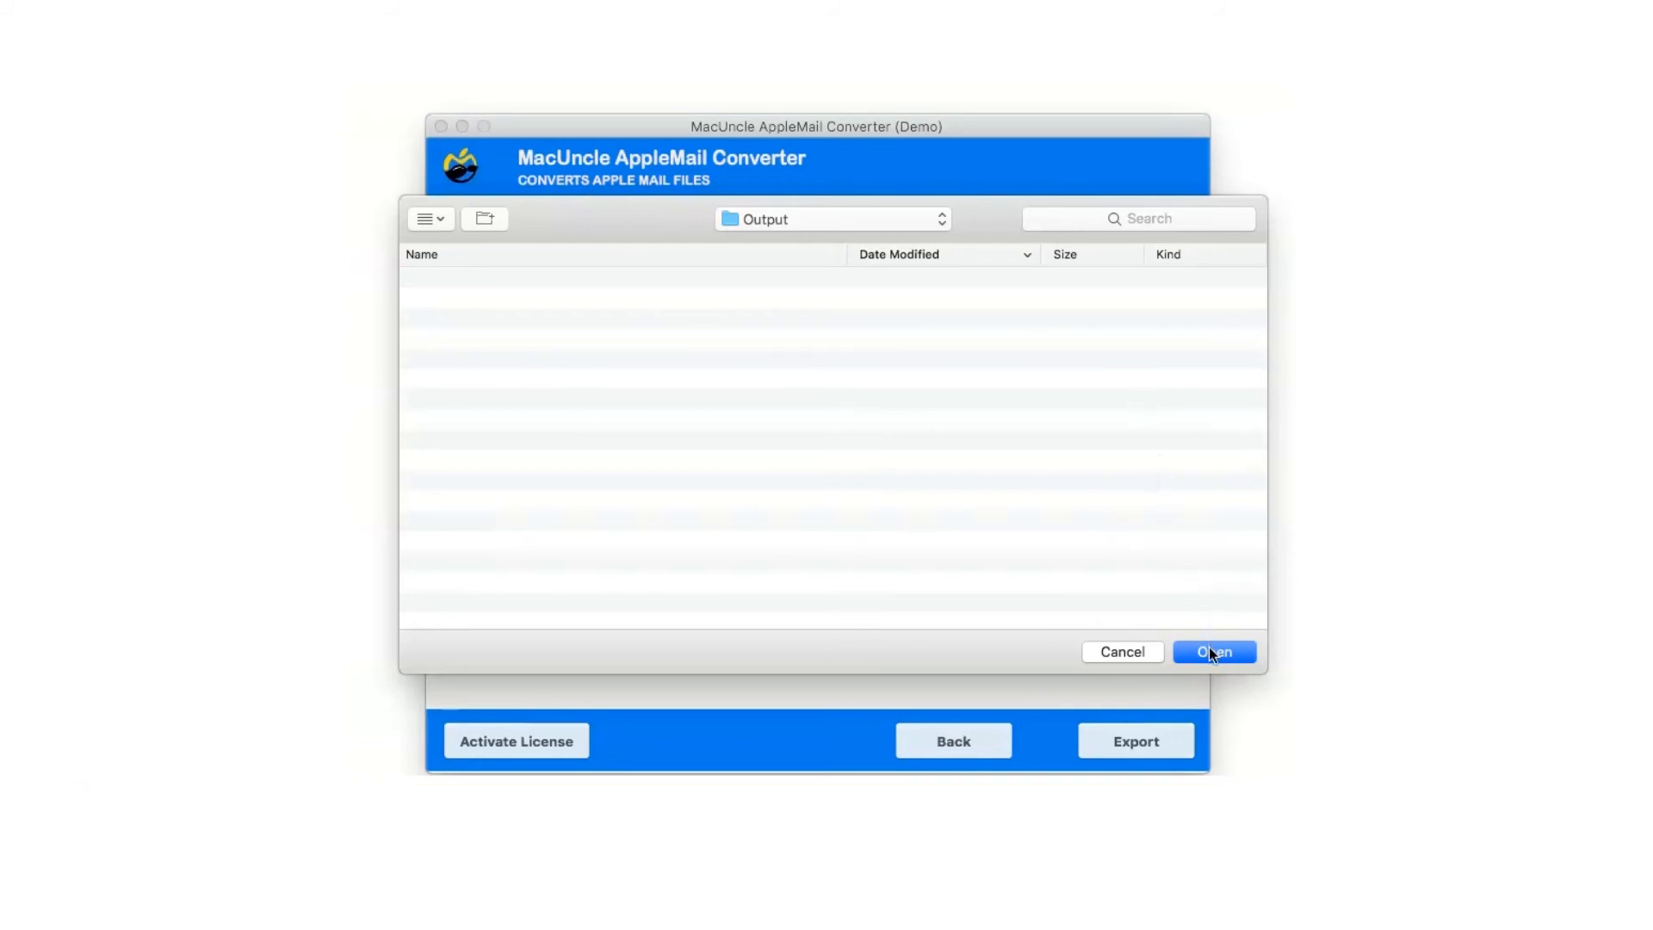
pyautogui.click(1212, 651)
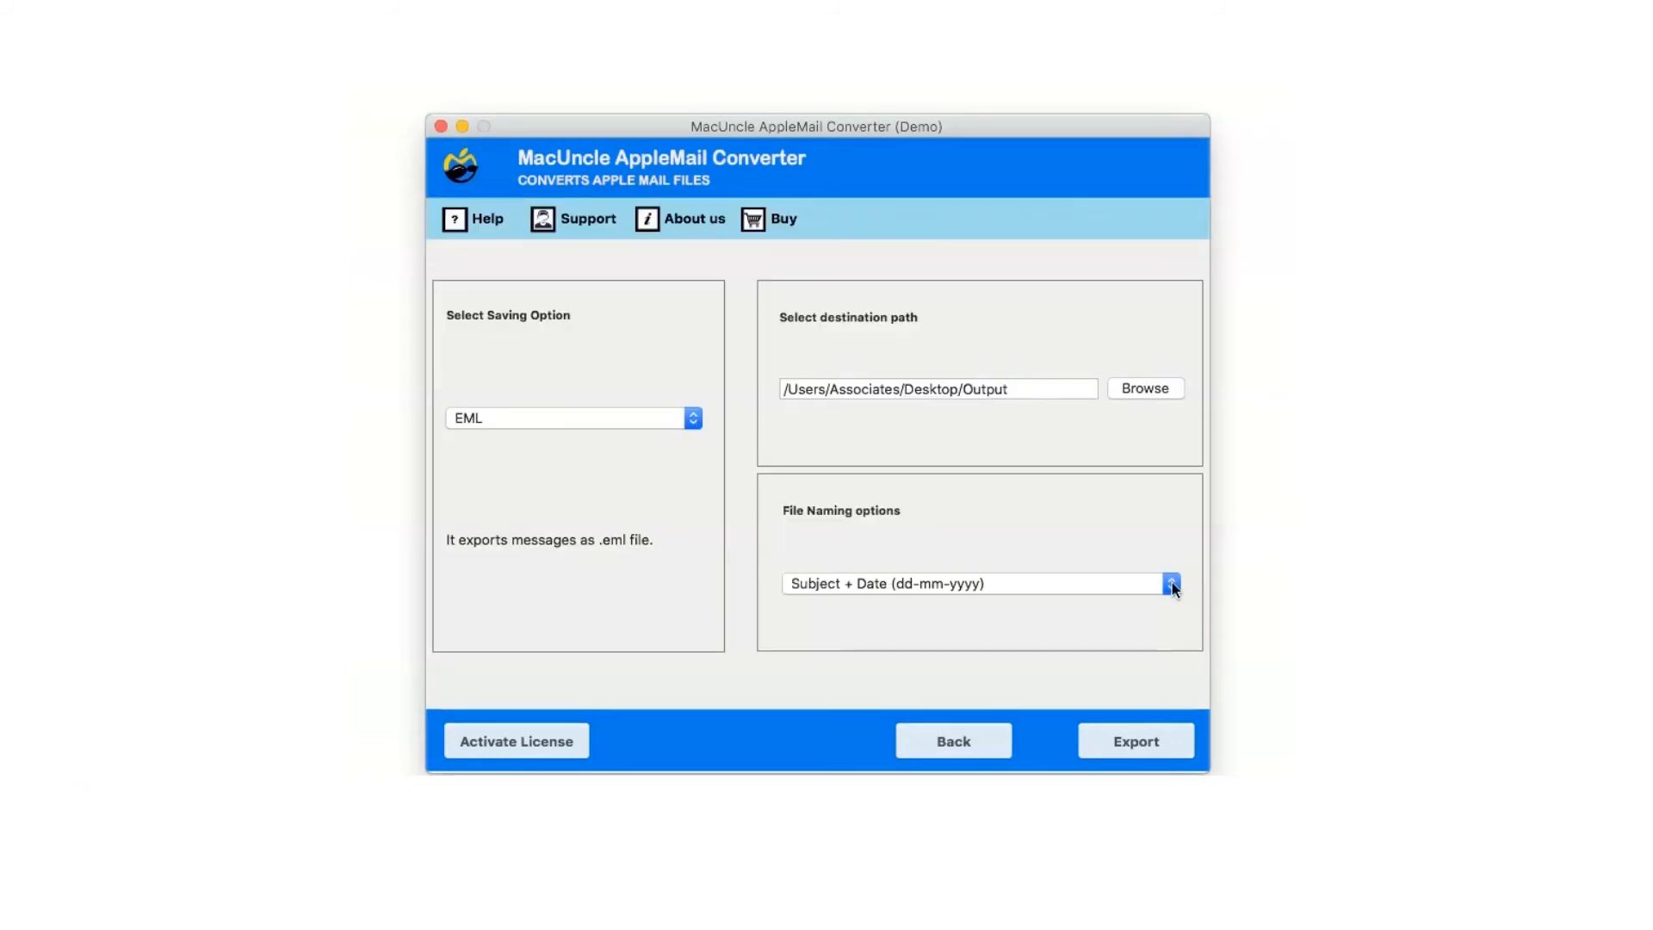
pyautogui.click(1169, 583)
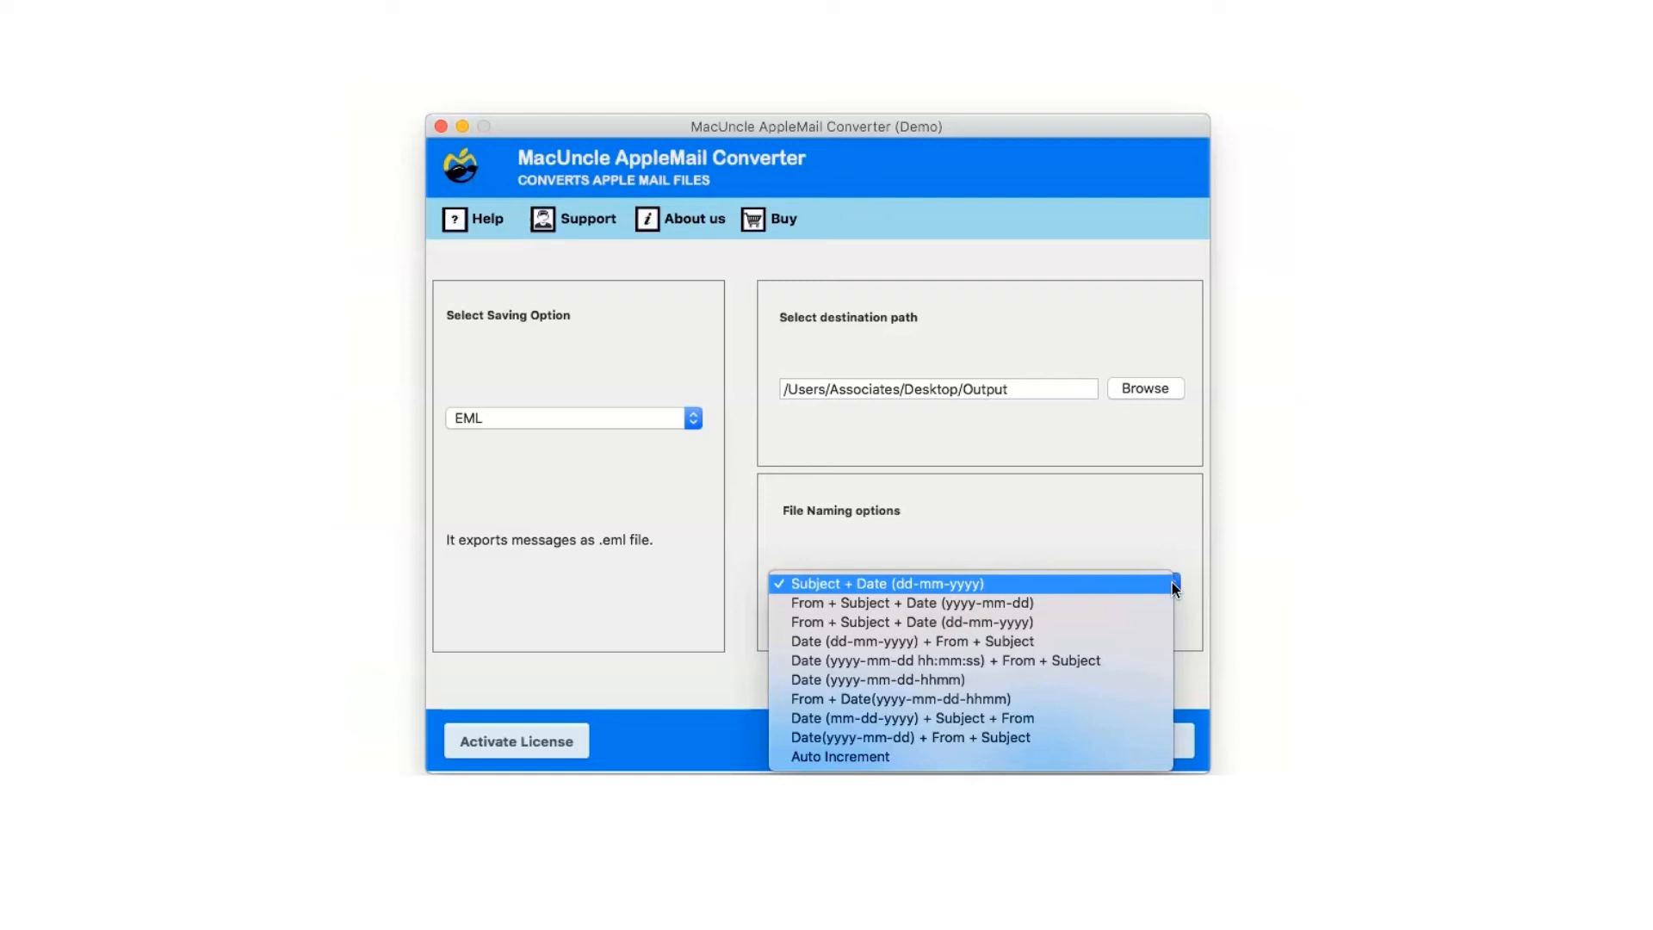
pyautogui.moveTo(1123, 592)
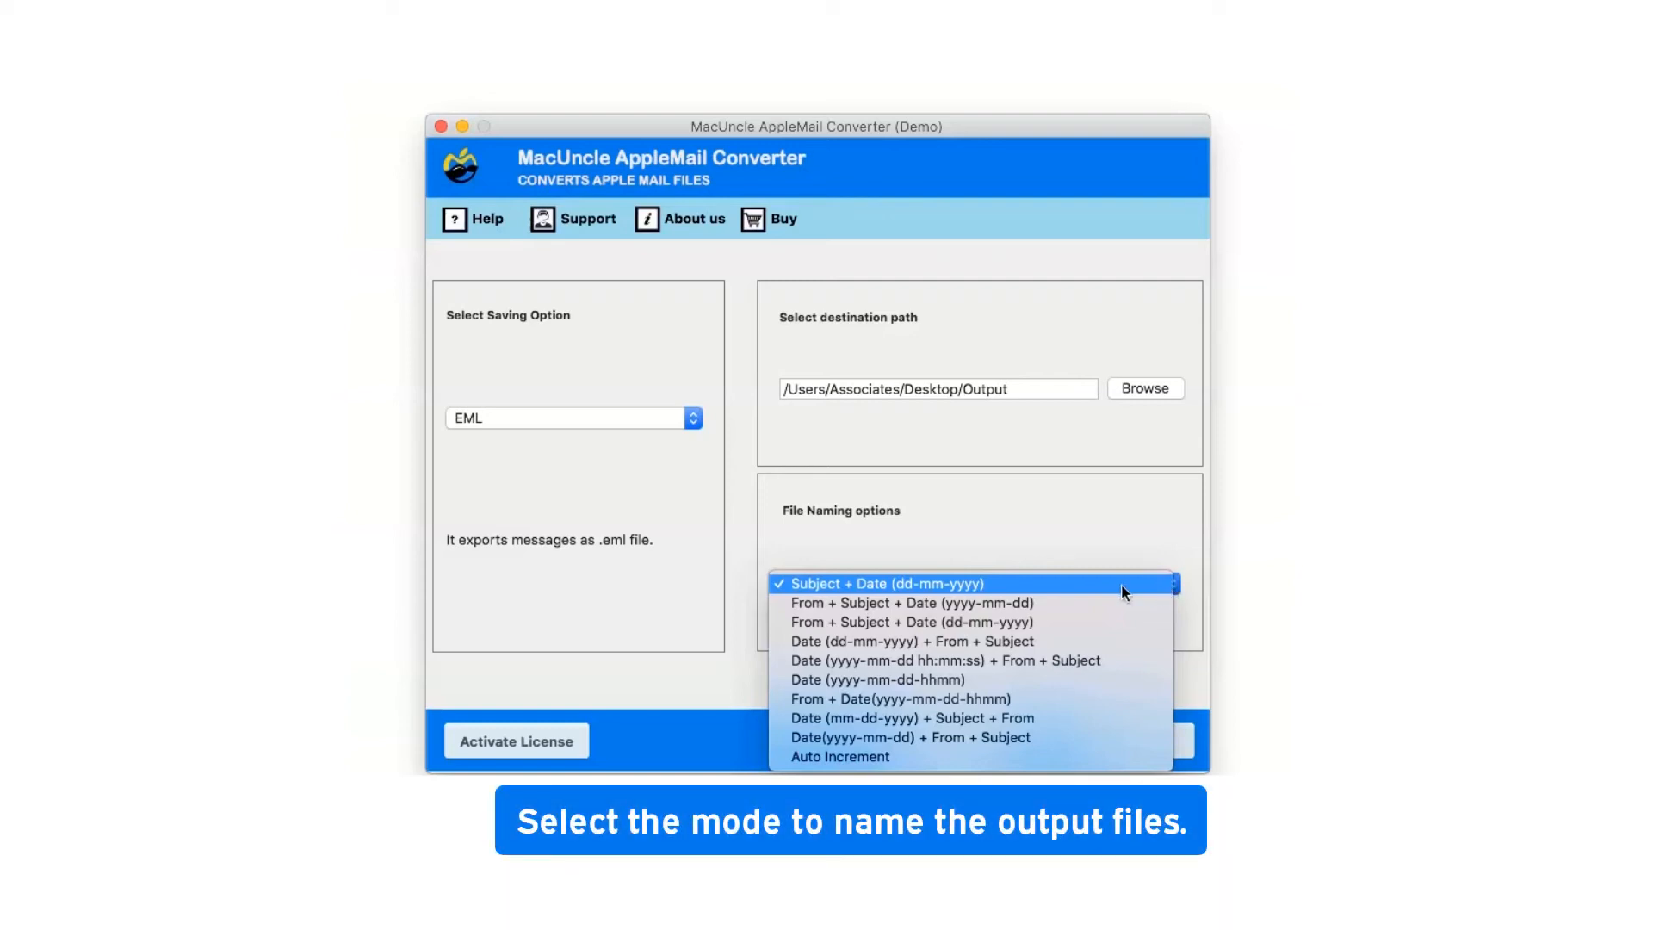
pyautogui.moveTo(1019, 586)
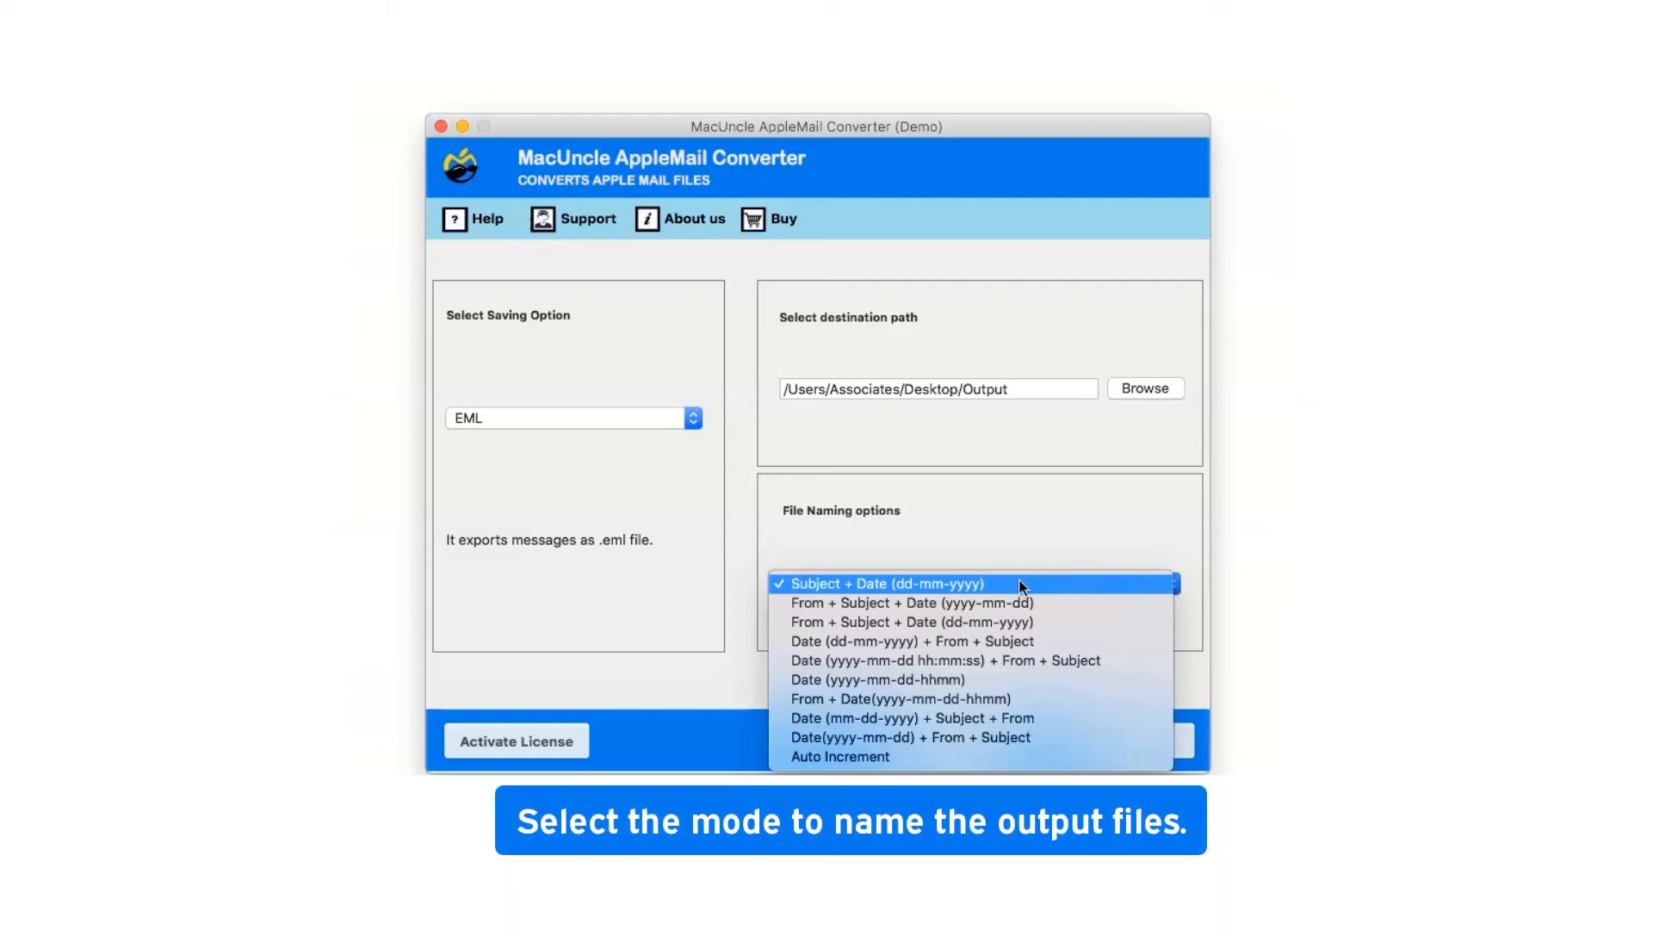
pyautogui.click(883, 582)
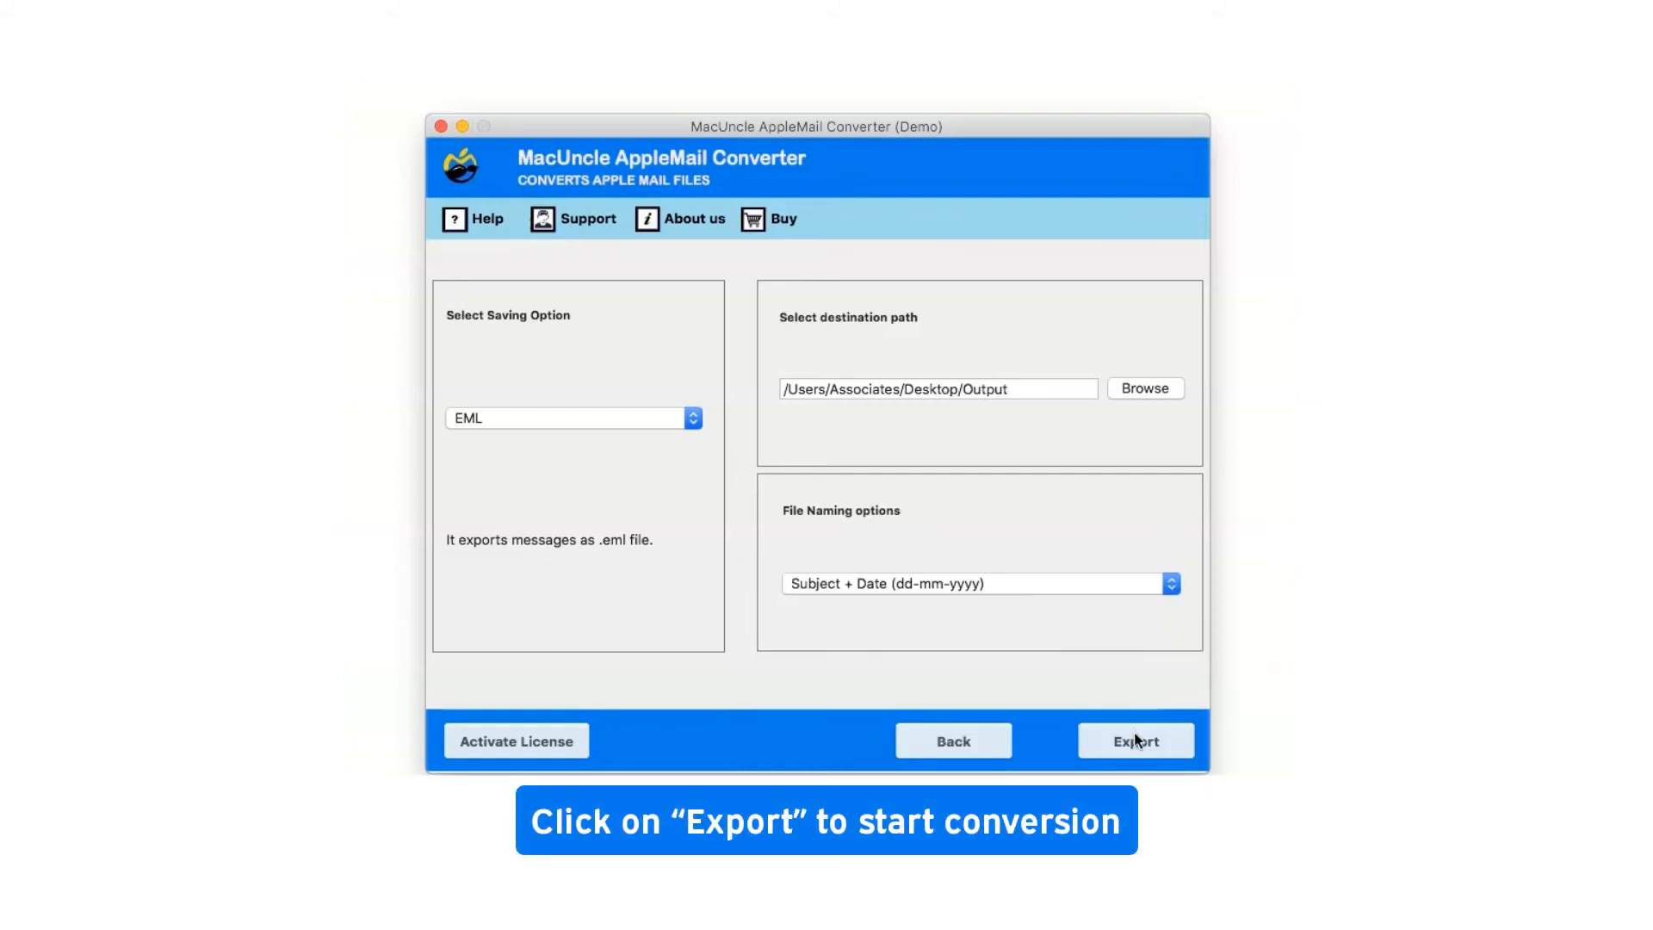
# Export the three mailboxes, then dismiss the Conversion Complete and Trial version dialogs
pyautogui.click(1136, 740)
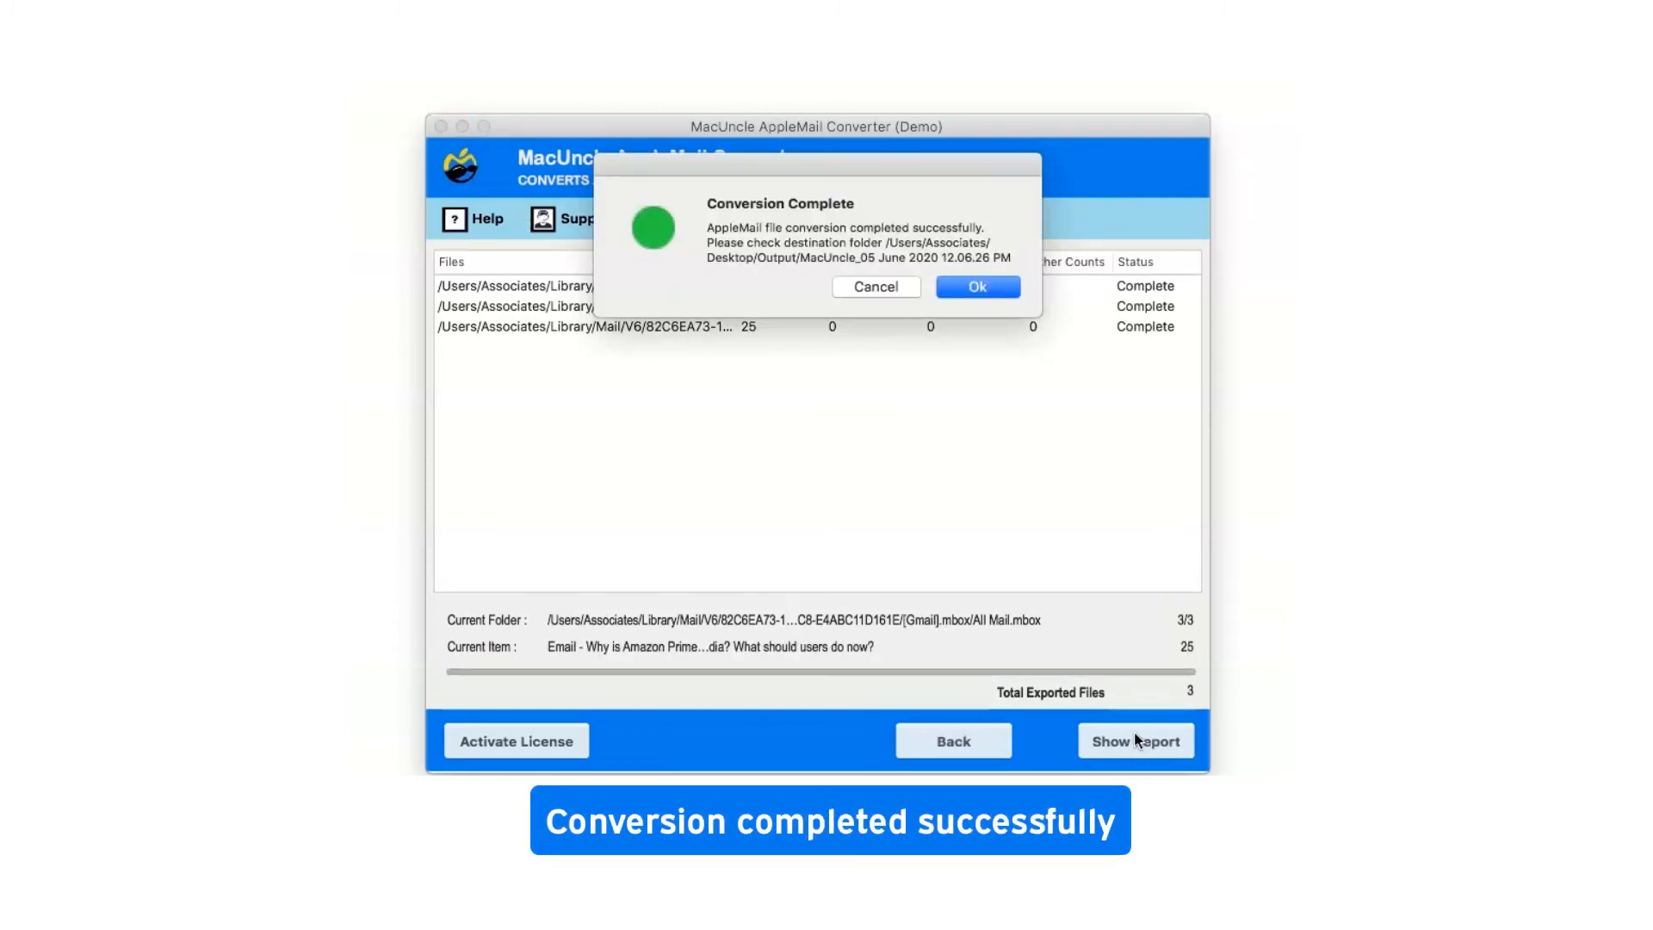
pyautogui.moveTo(1123, 714)
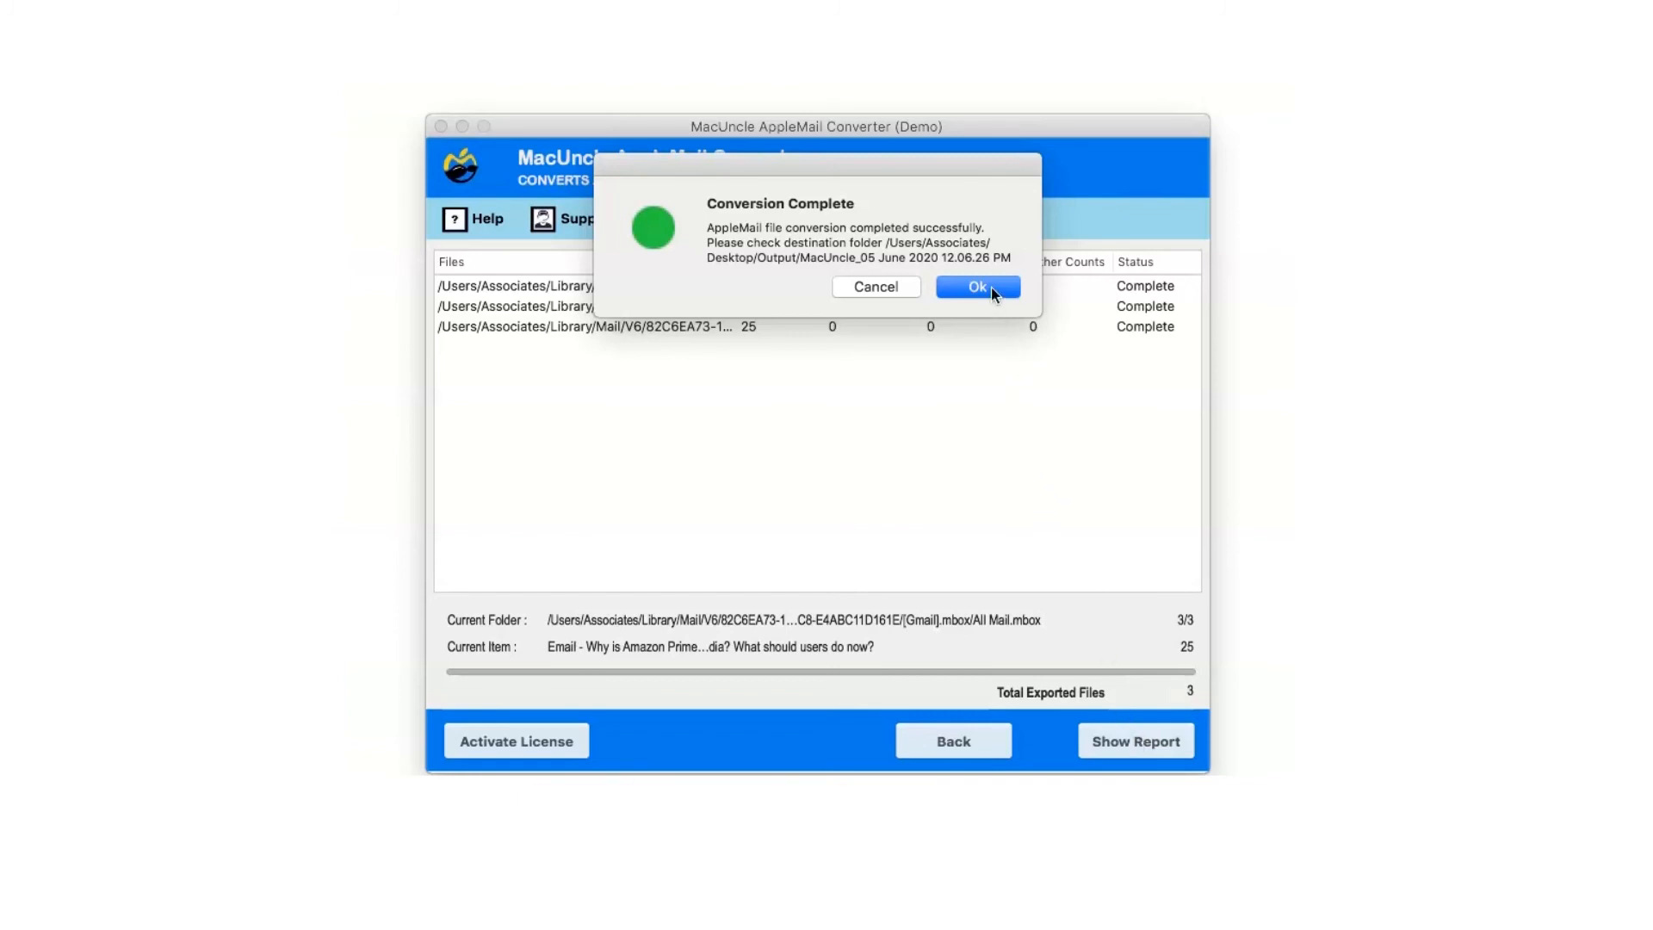
pyautogui.click(977, 287)
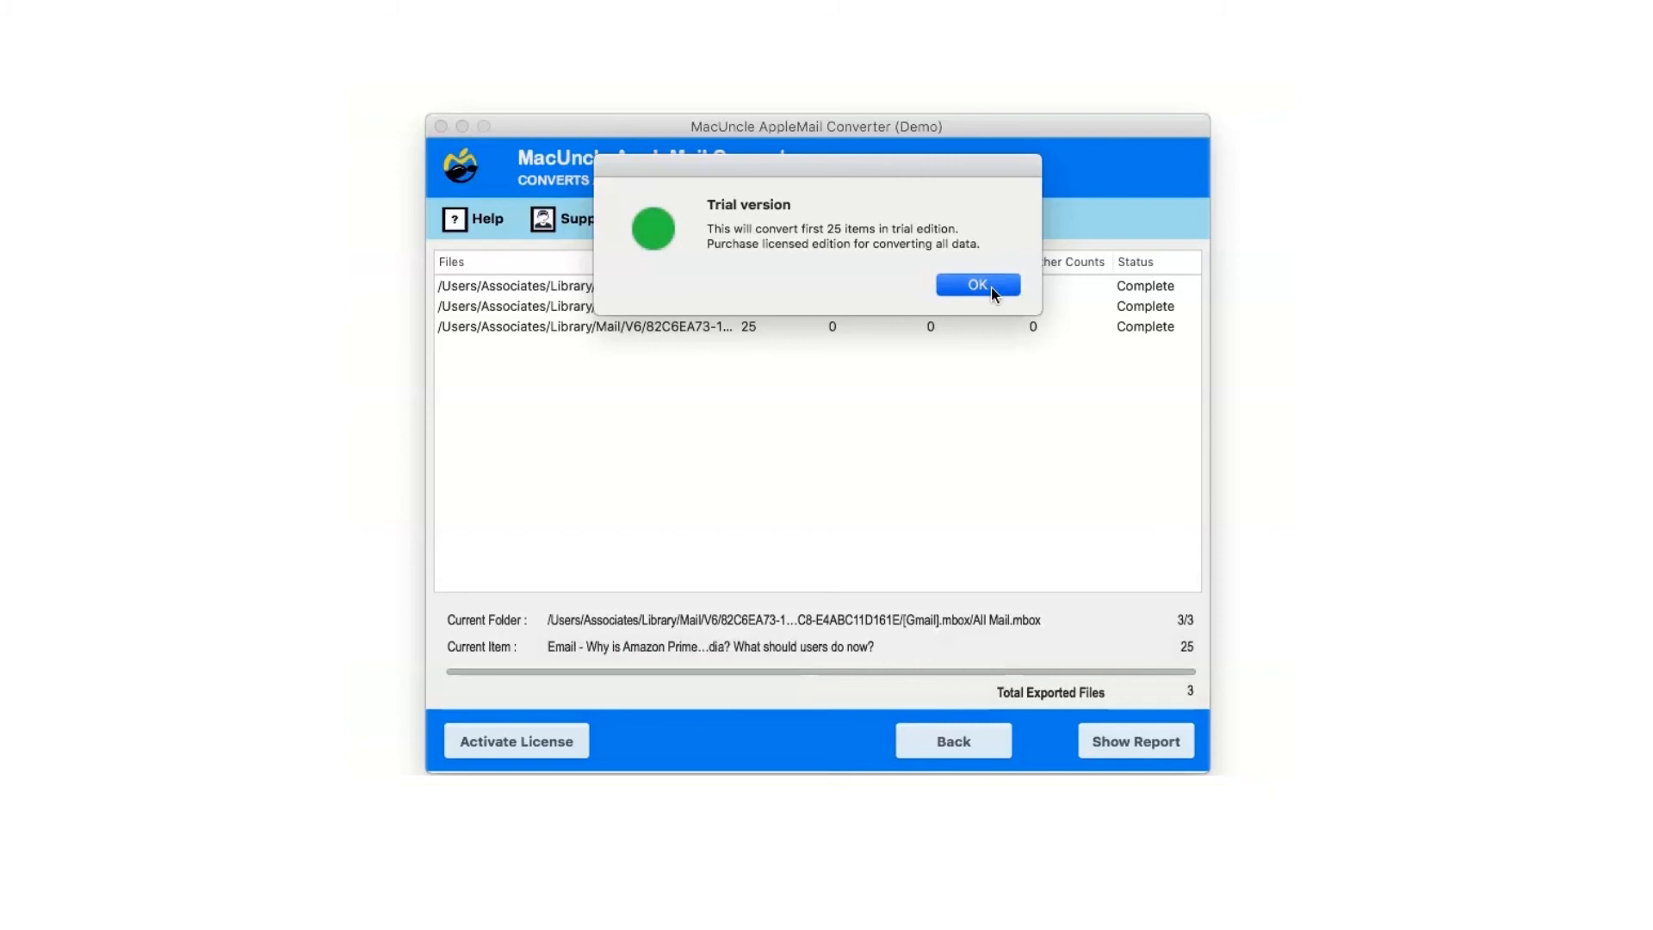
pyautogui.click(976, 285)
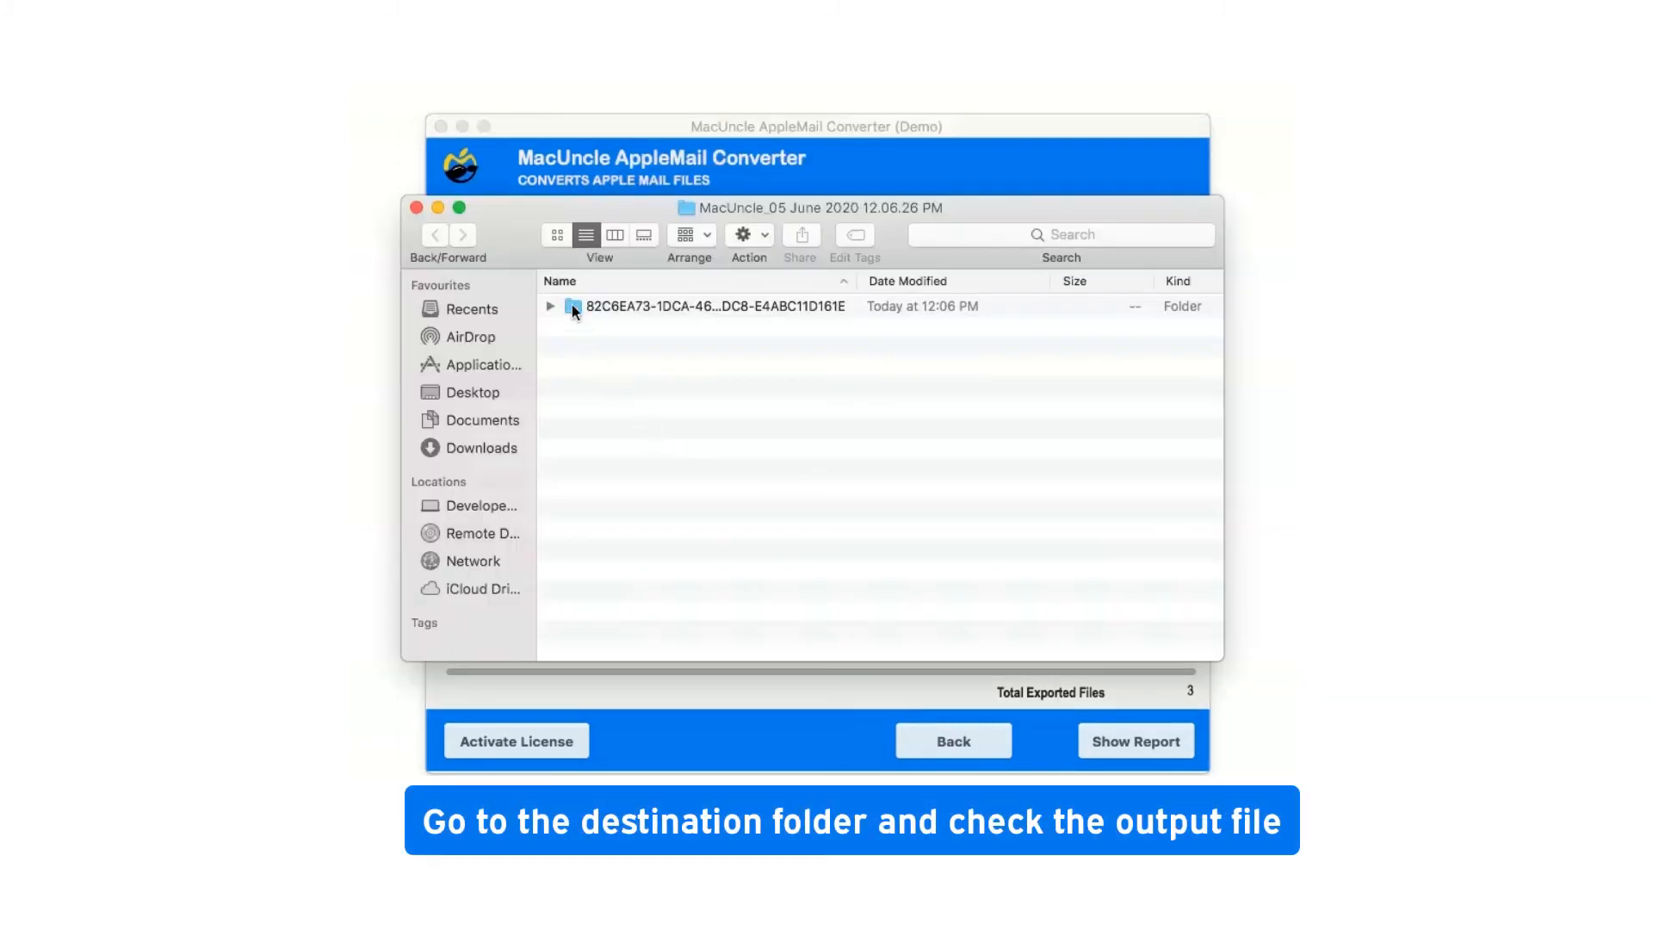
# Open the exported account folder and then All Mail to view the .eml files
pyautogui.doubleClick(714, 306)
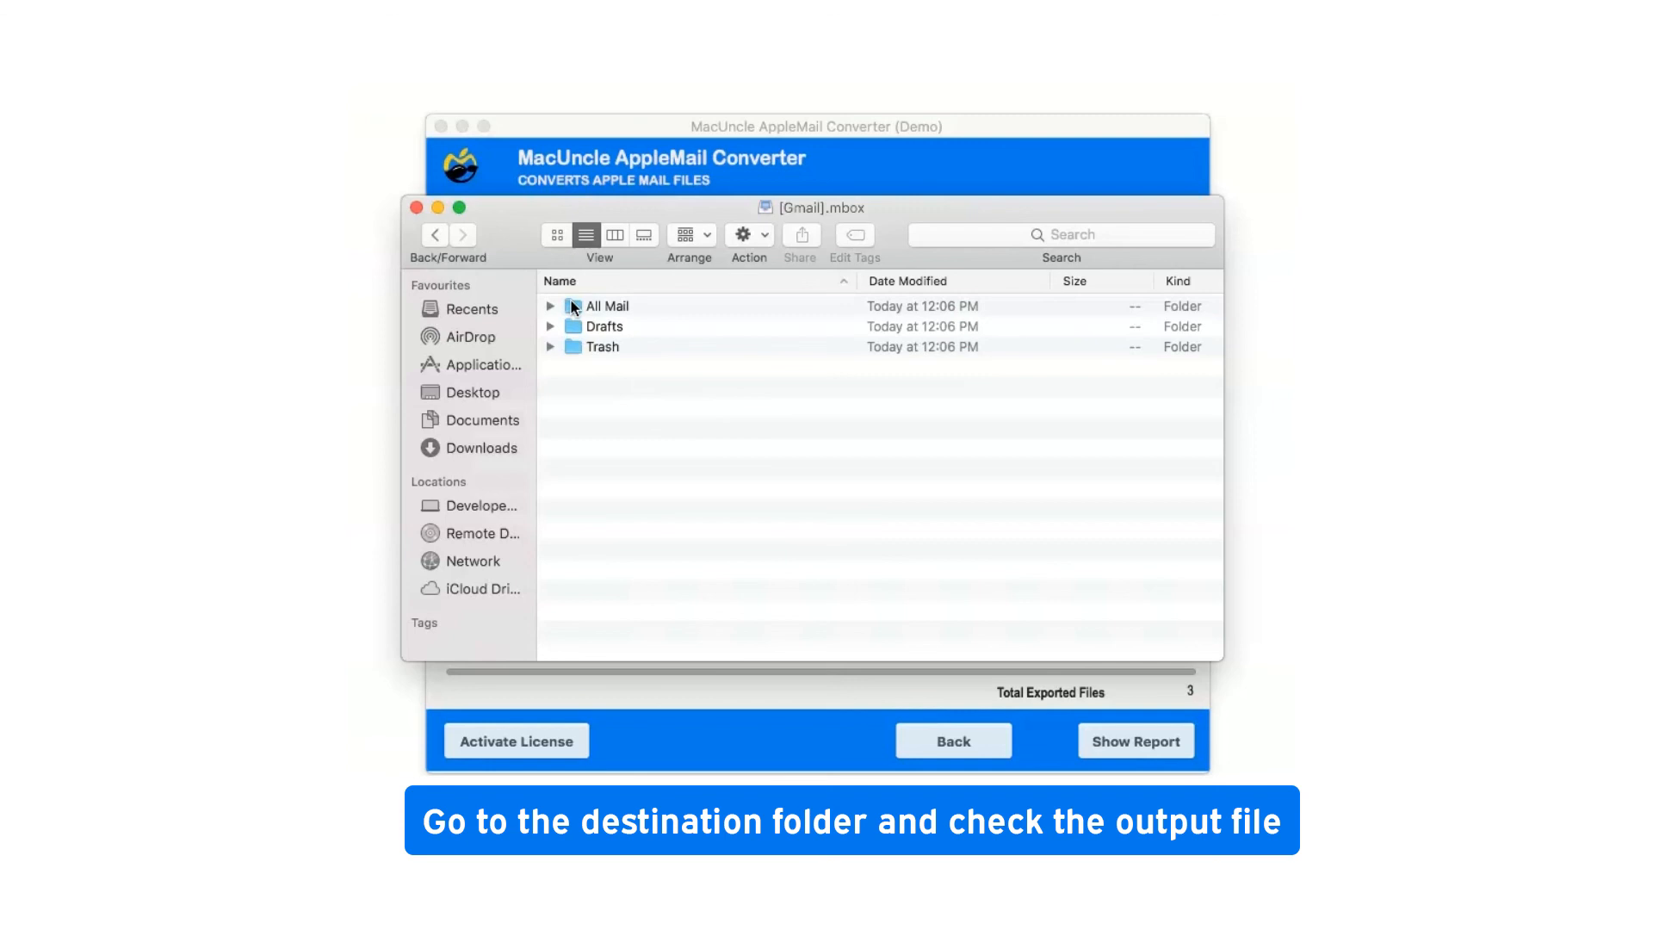
pyautogui.doubleClick(606, 306)
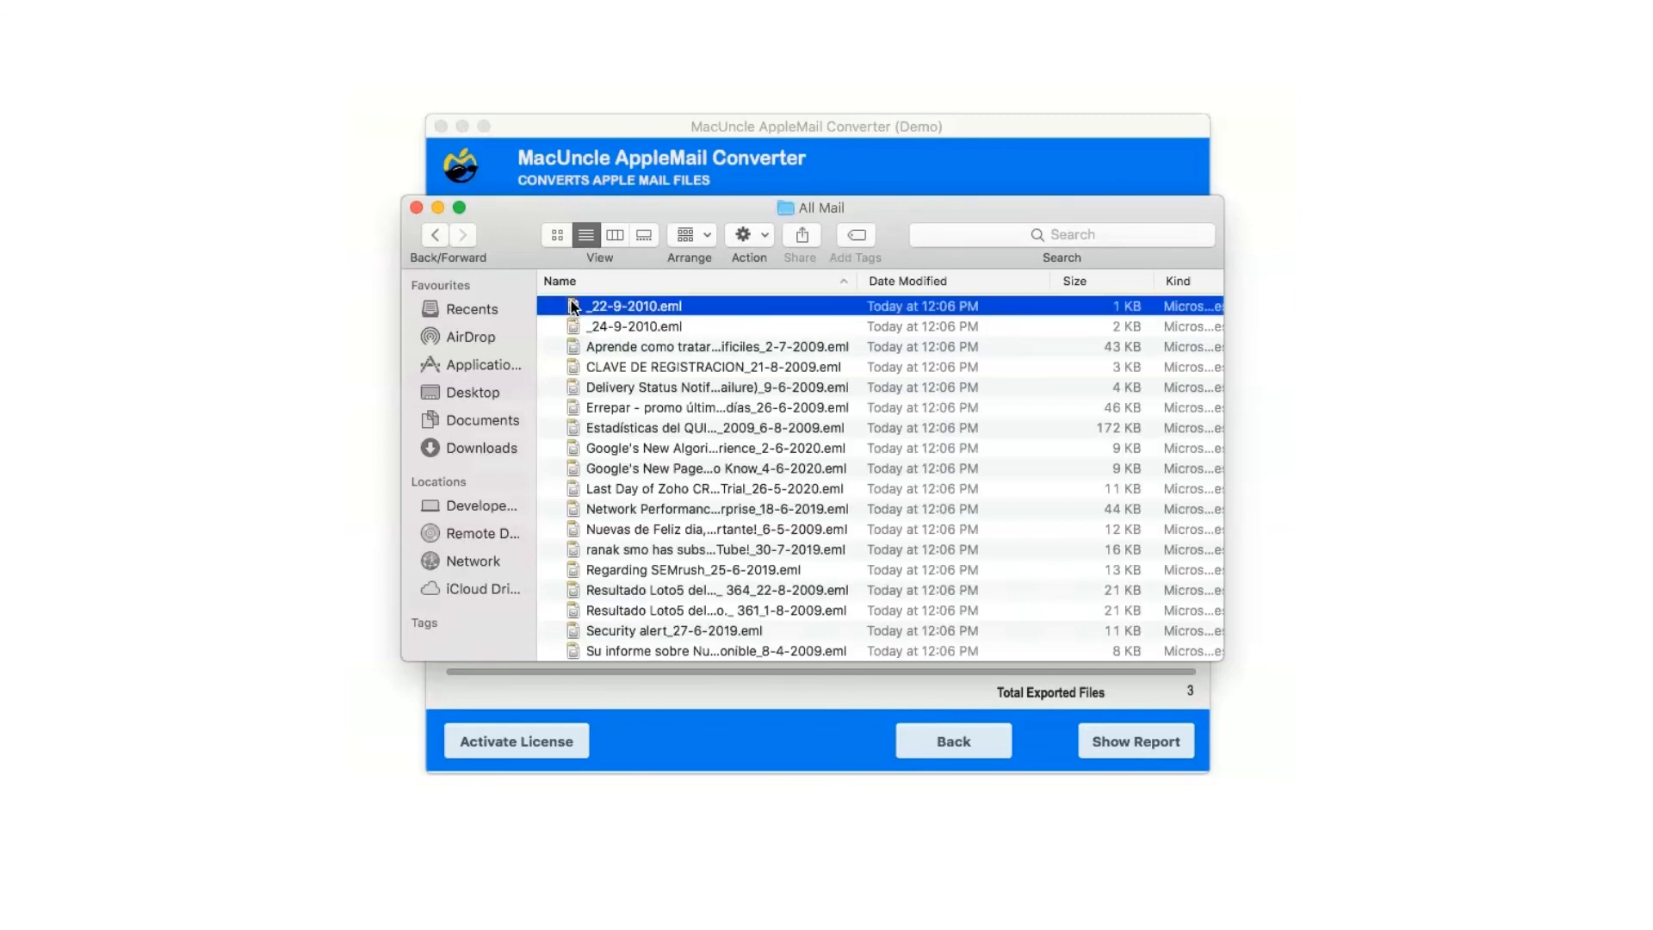